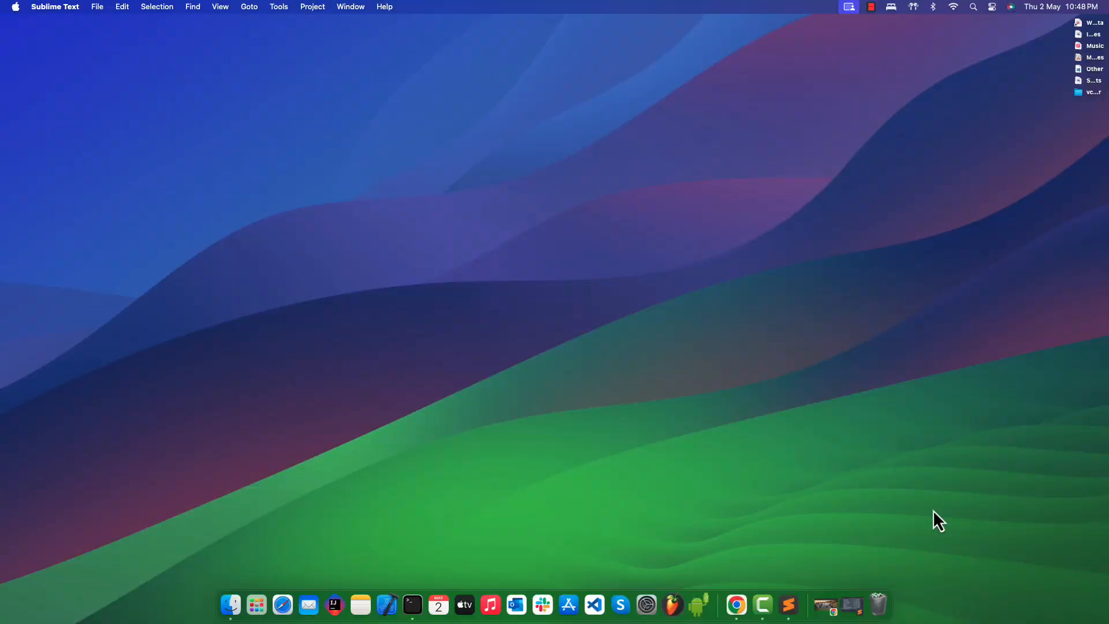
Run firebase in a new Terminal window to find the command is not installed.
click(412, 604)
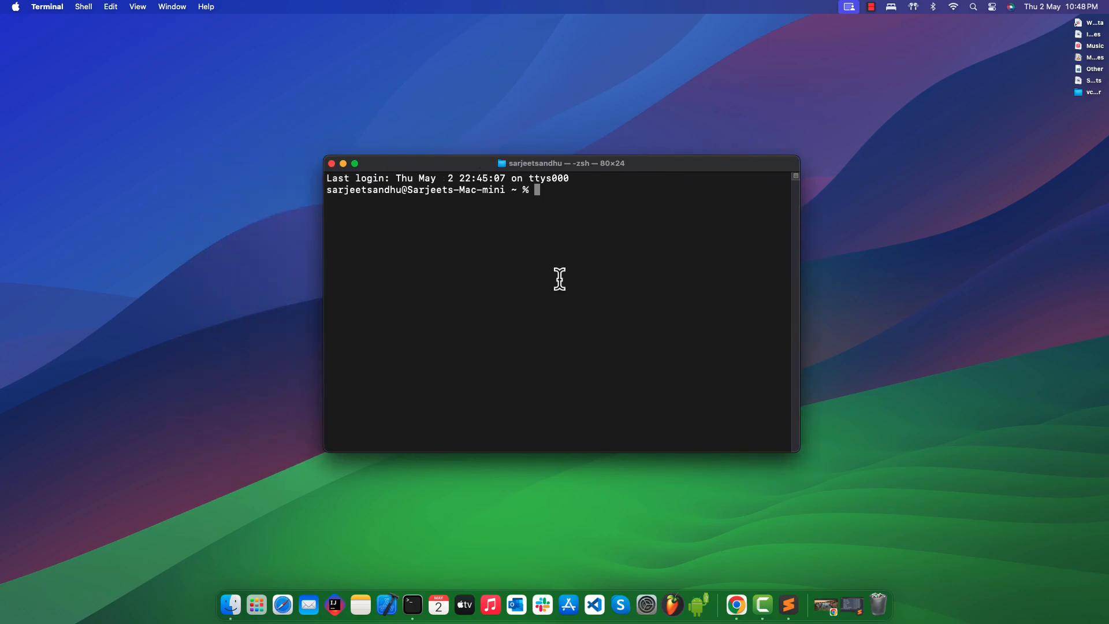
text(firebase)
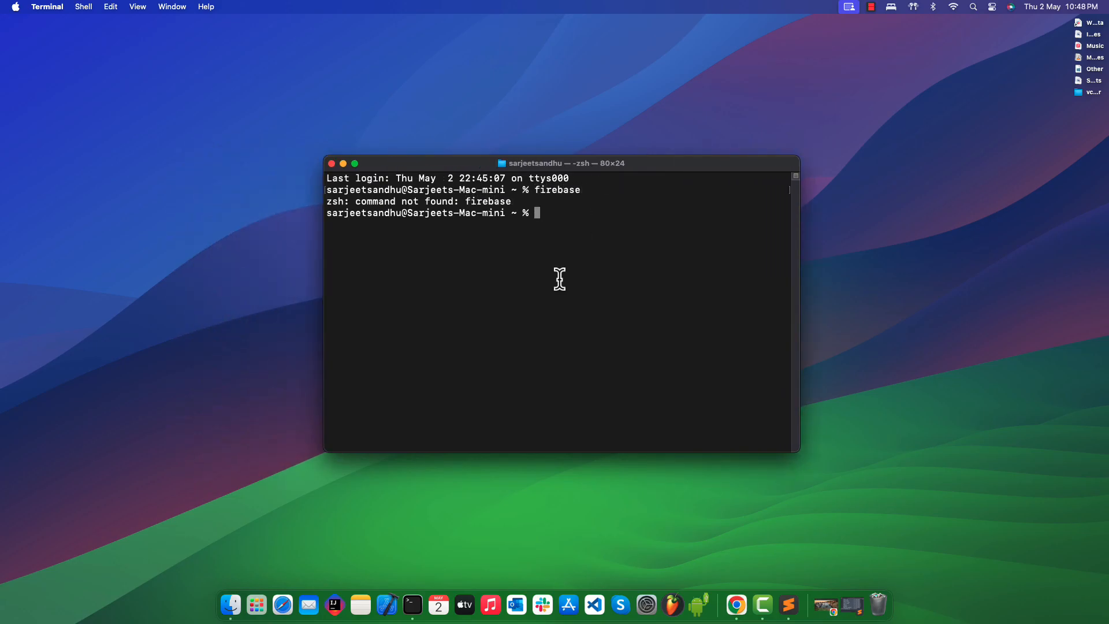
Search Google for 'flutter cli' from Chrome's address bar.
click(748, 587)
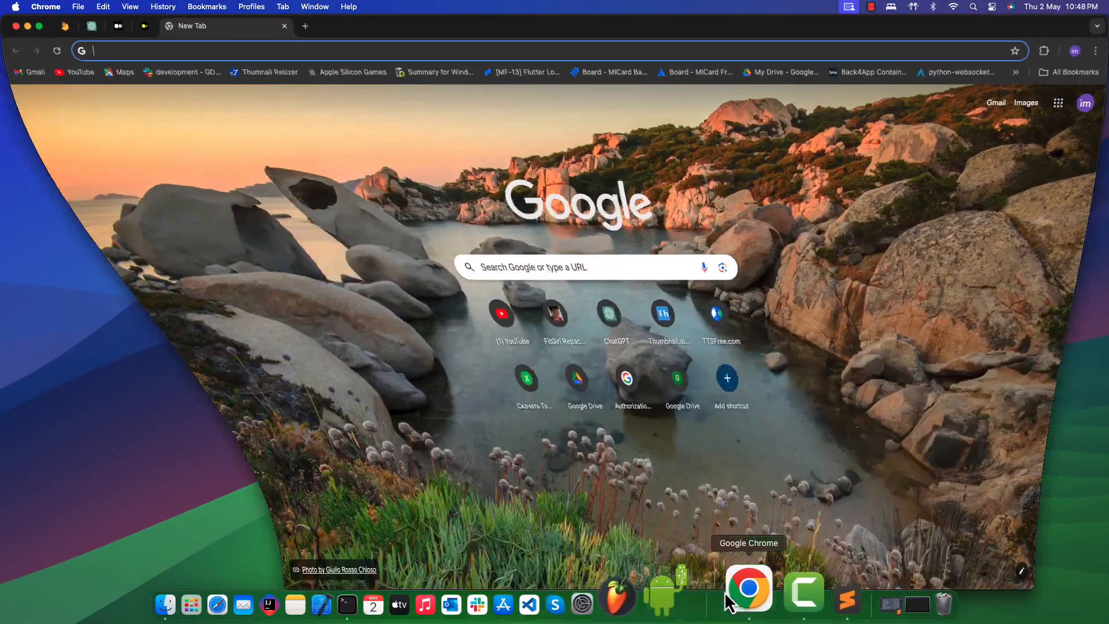
text(flutter cli)
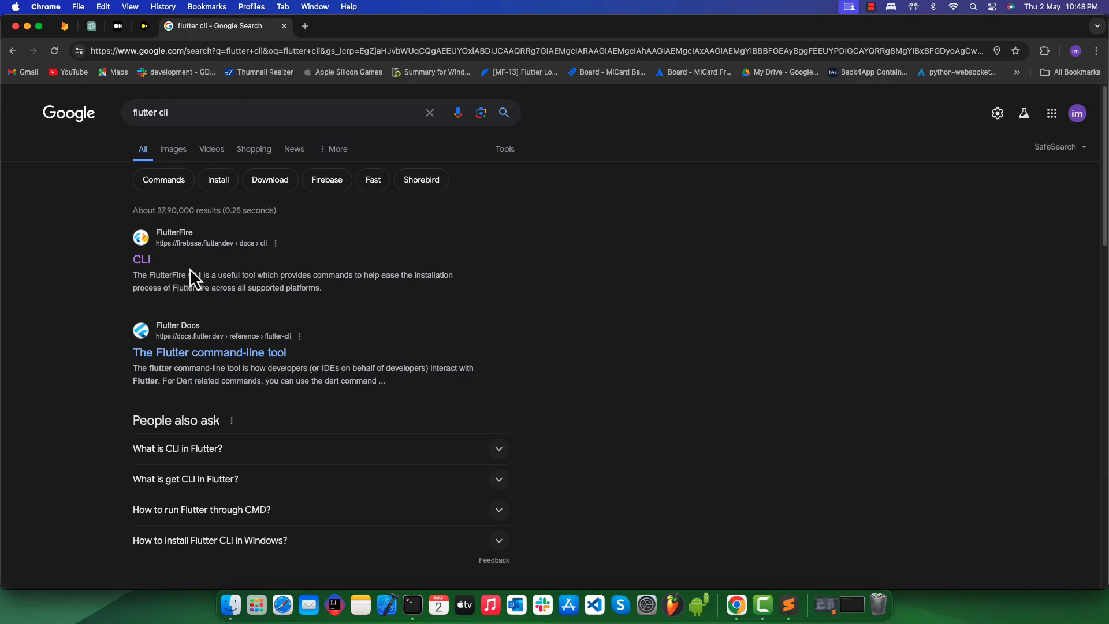
mouse_move(189, 260)
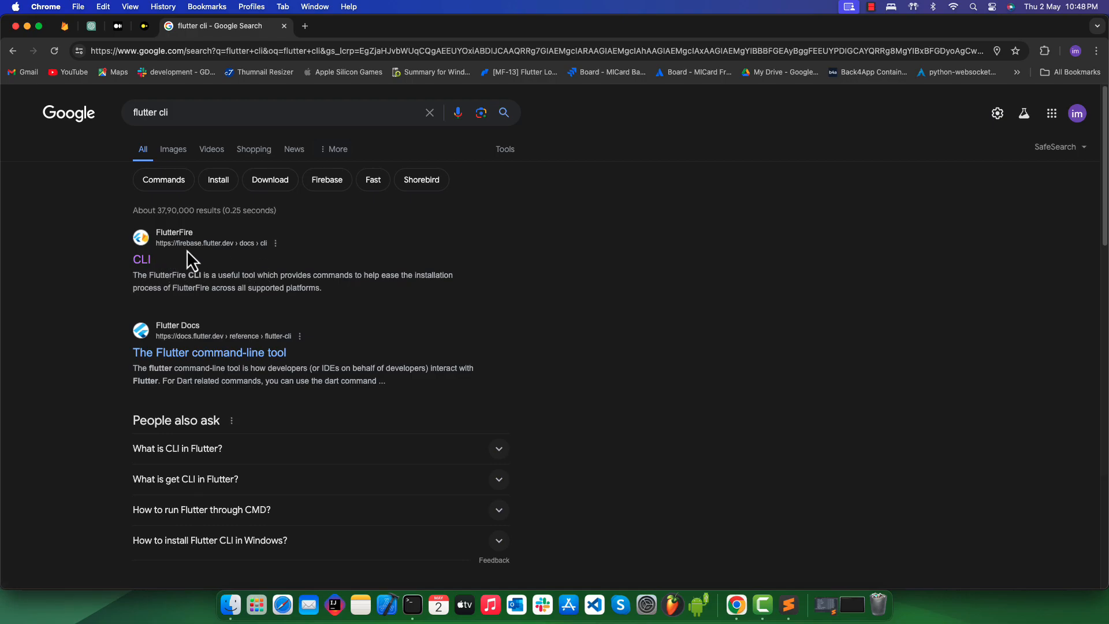
mouse_move(251, 263)
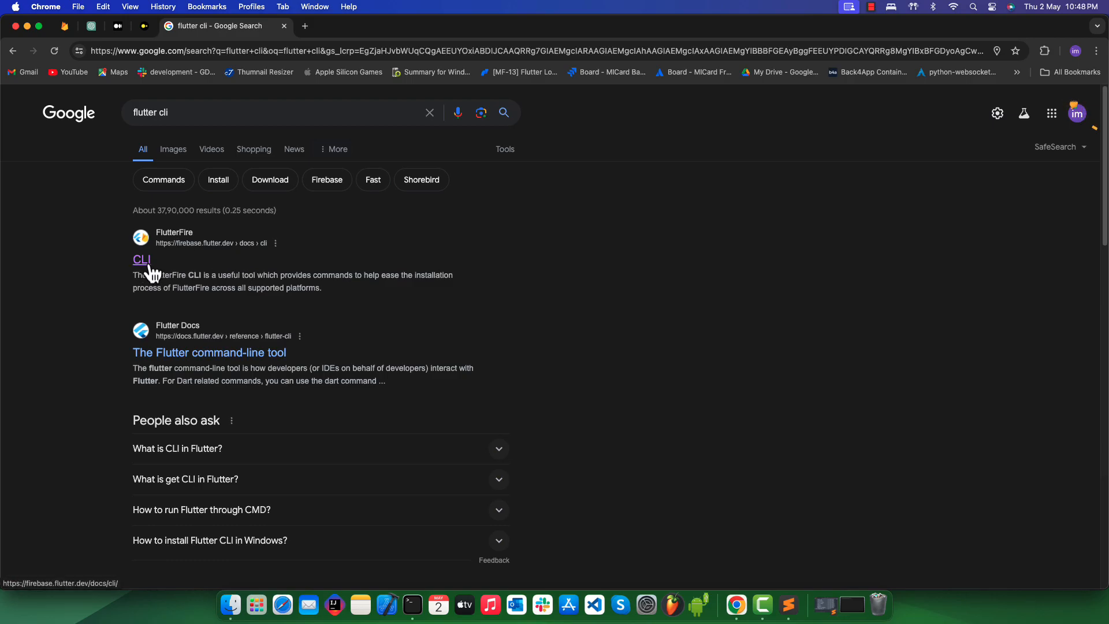
Open the FlutterFire CLI docs result and highlight its archived-page notice sentence.
click(141, 260)
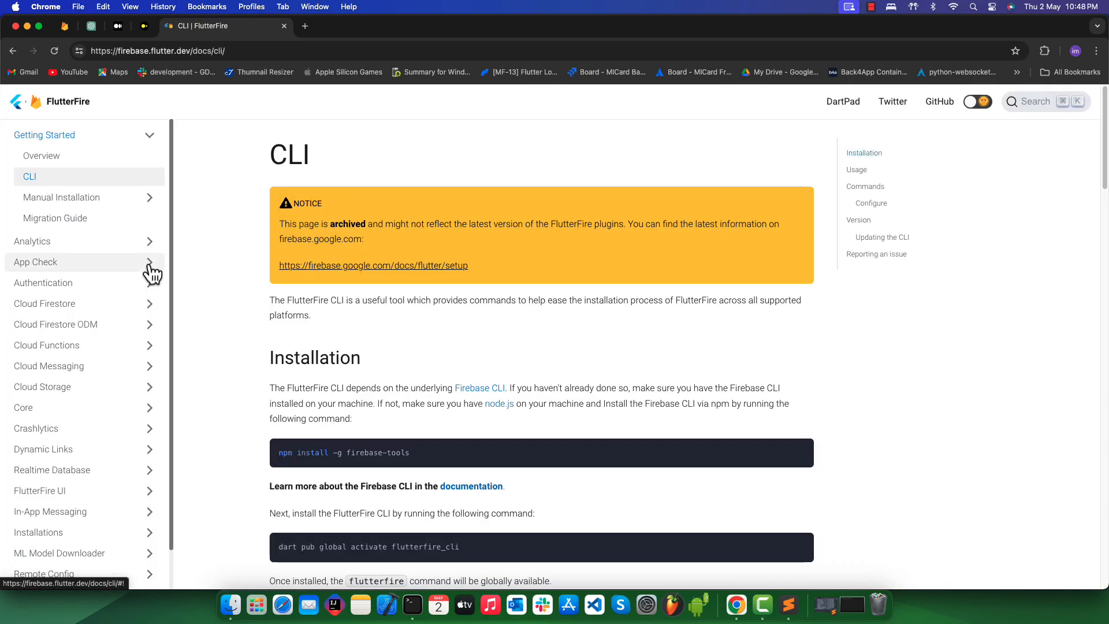
mouse_move(569, 347)
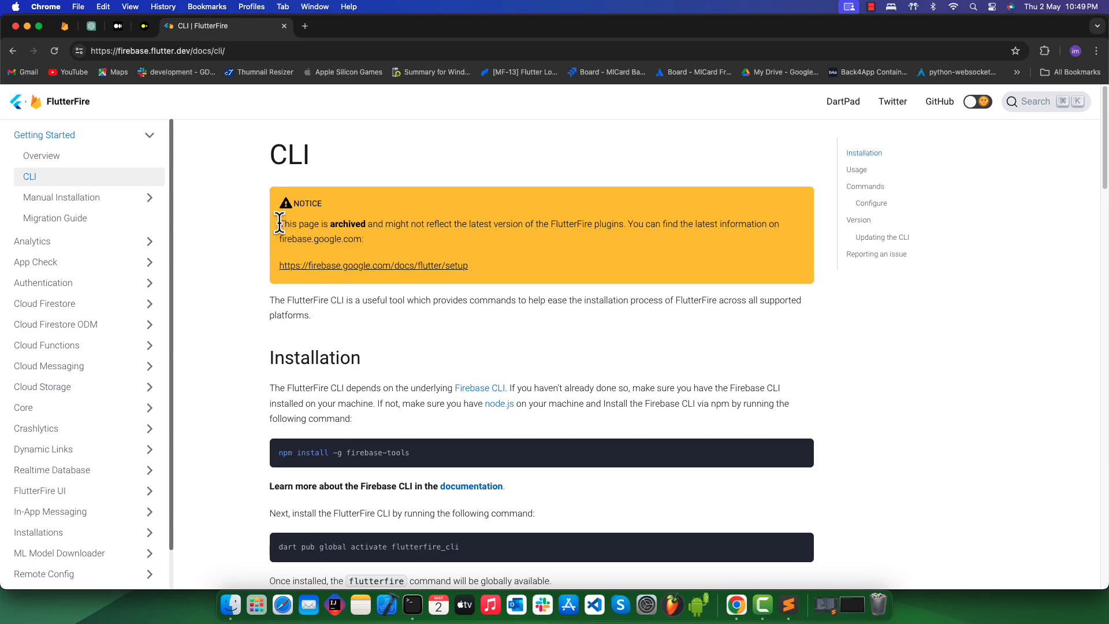
drag(278, 223, 488, 223)
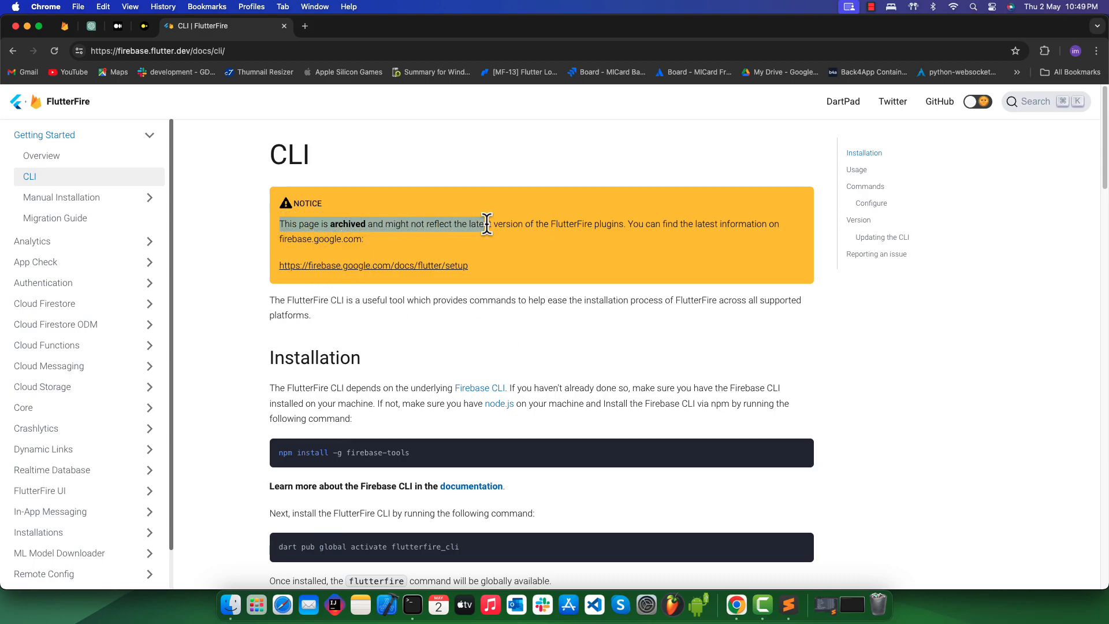
drag(484, 223, 626, 223)
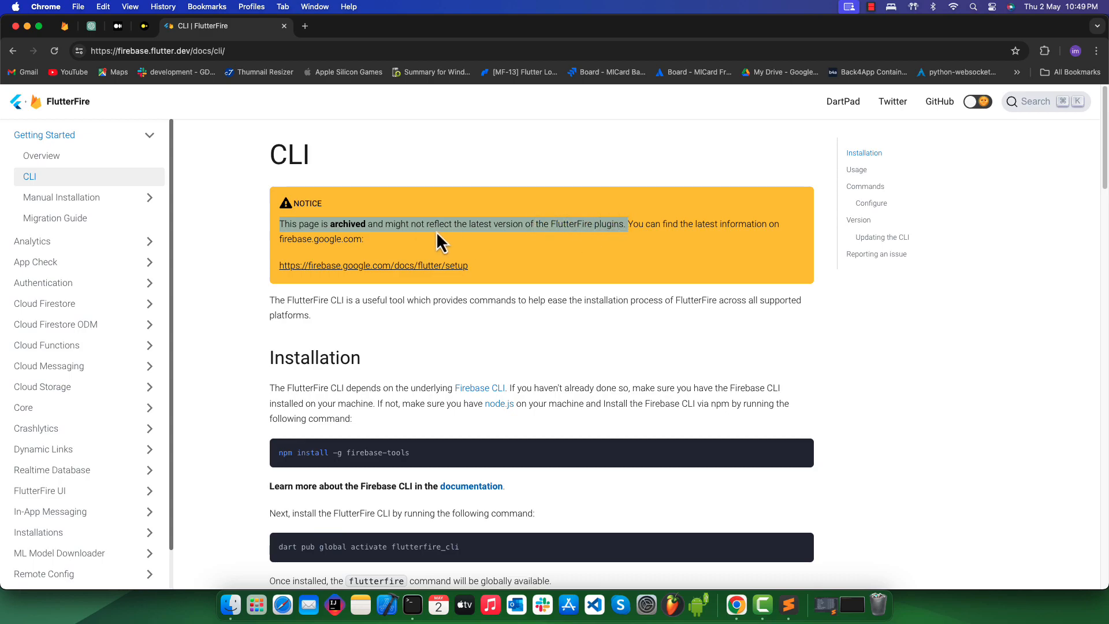
mouse_move(352, 274)
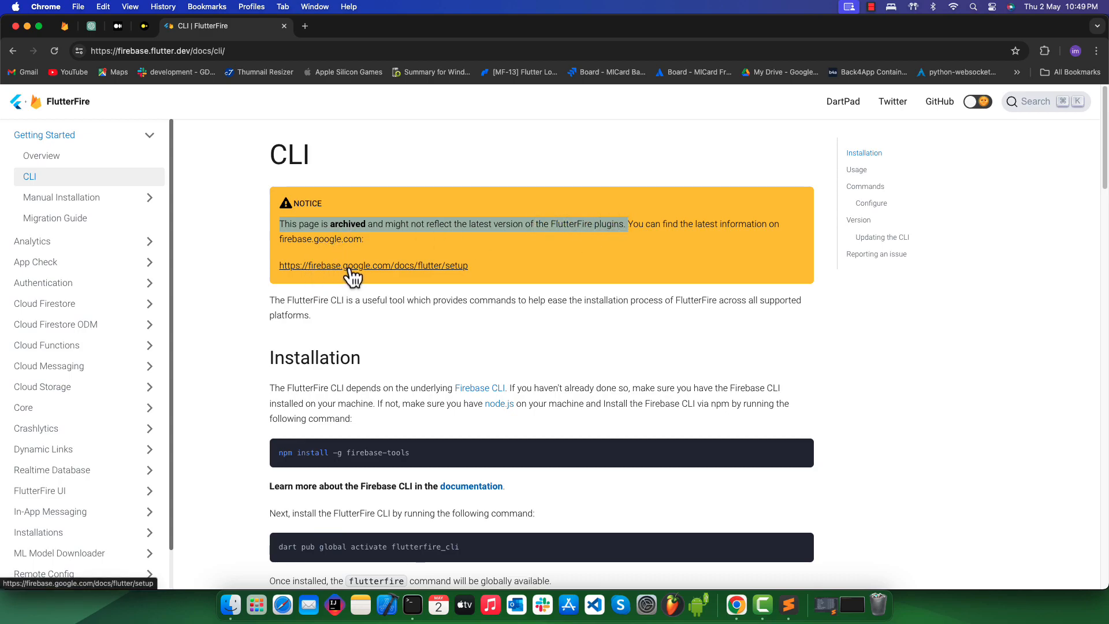
Follow the notice link to Firebase's 'Add Firebase to your Flutter app' guide and reach Step 1.
click(373, 266)
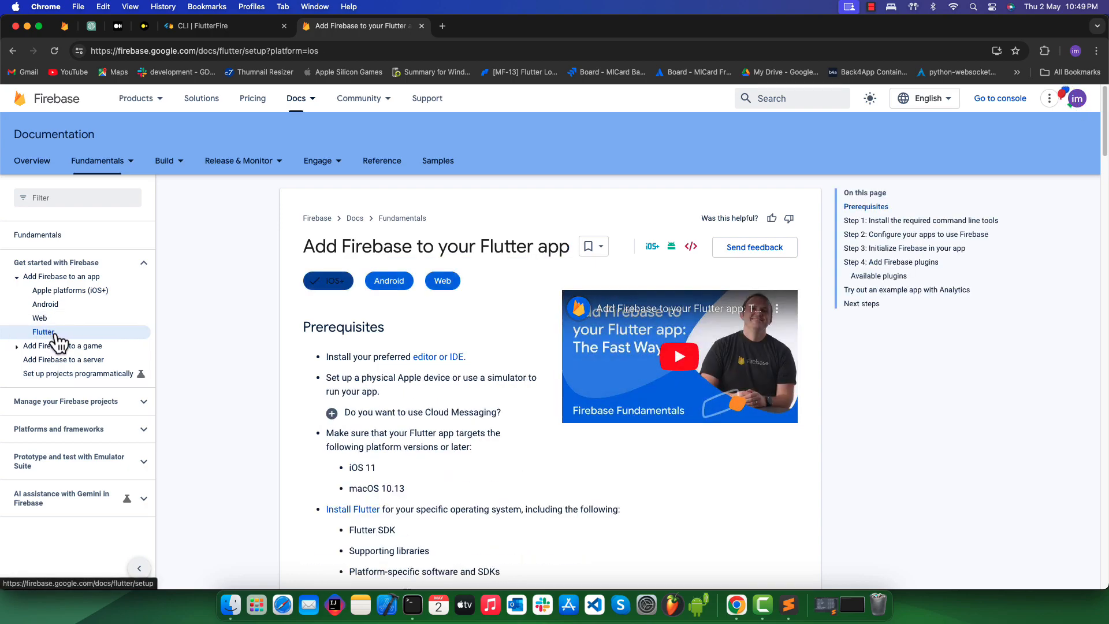
mouse_move(530, 294)
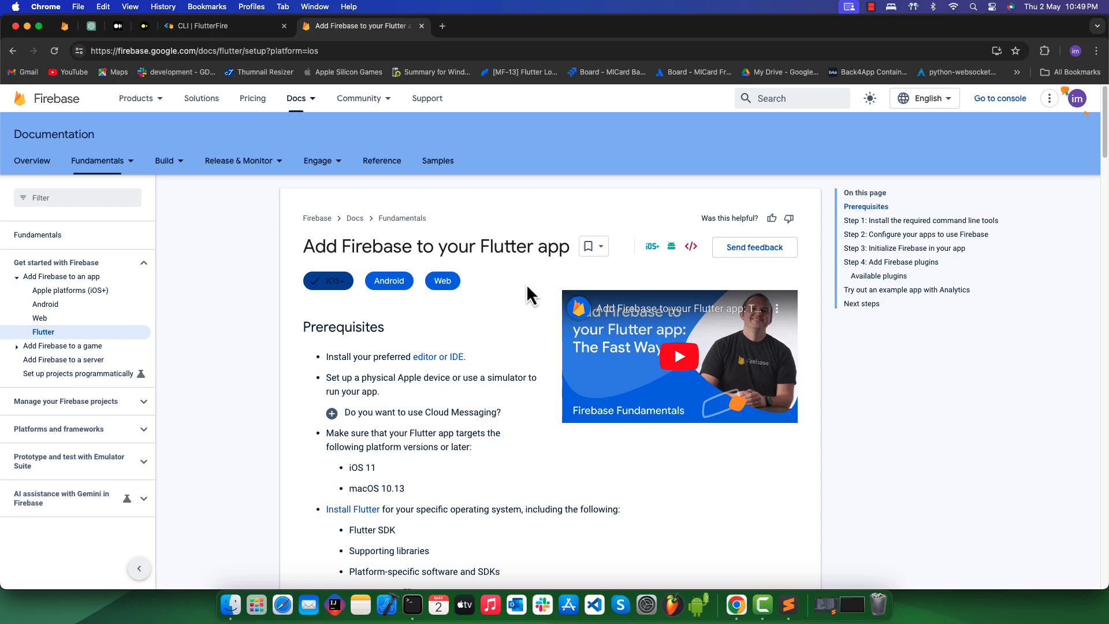
scroll(down, 3)
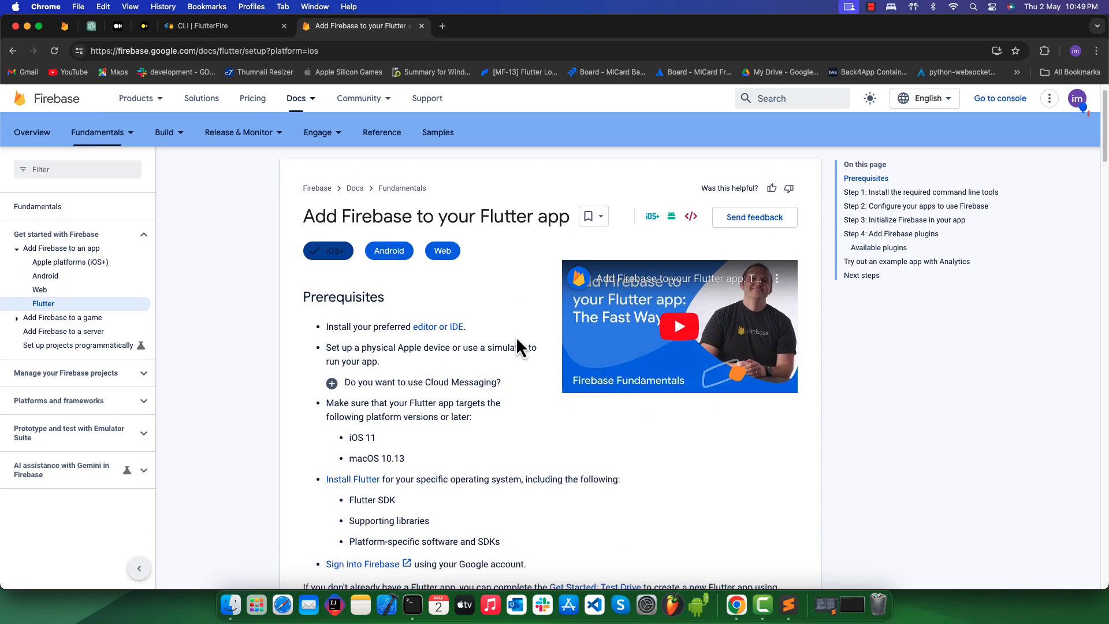
scroll(down, 3)
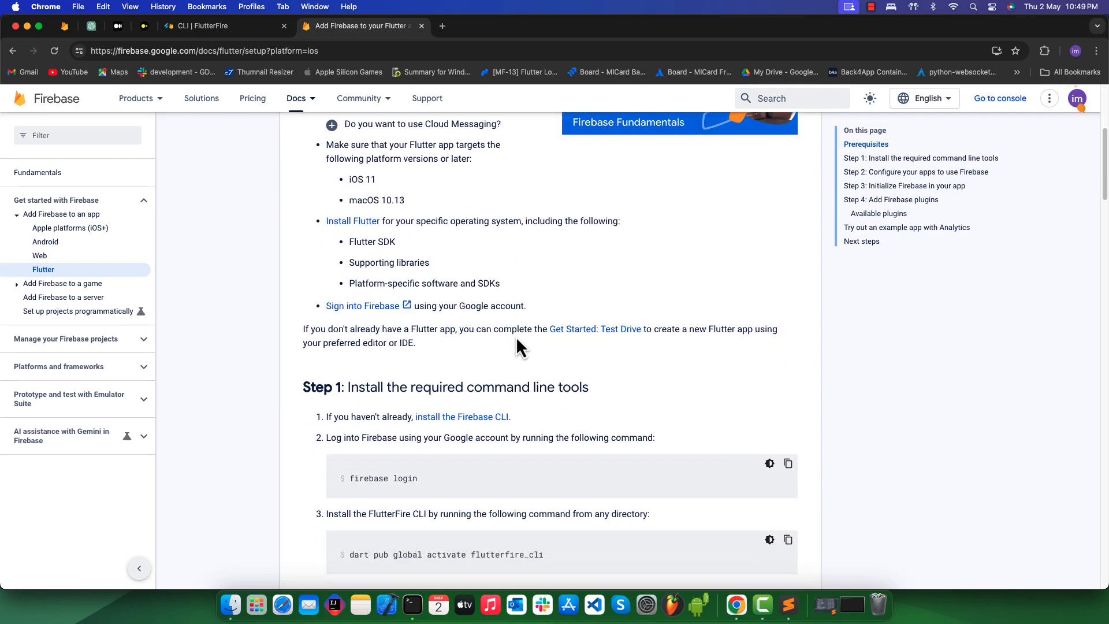
scroll(down, 3)
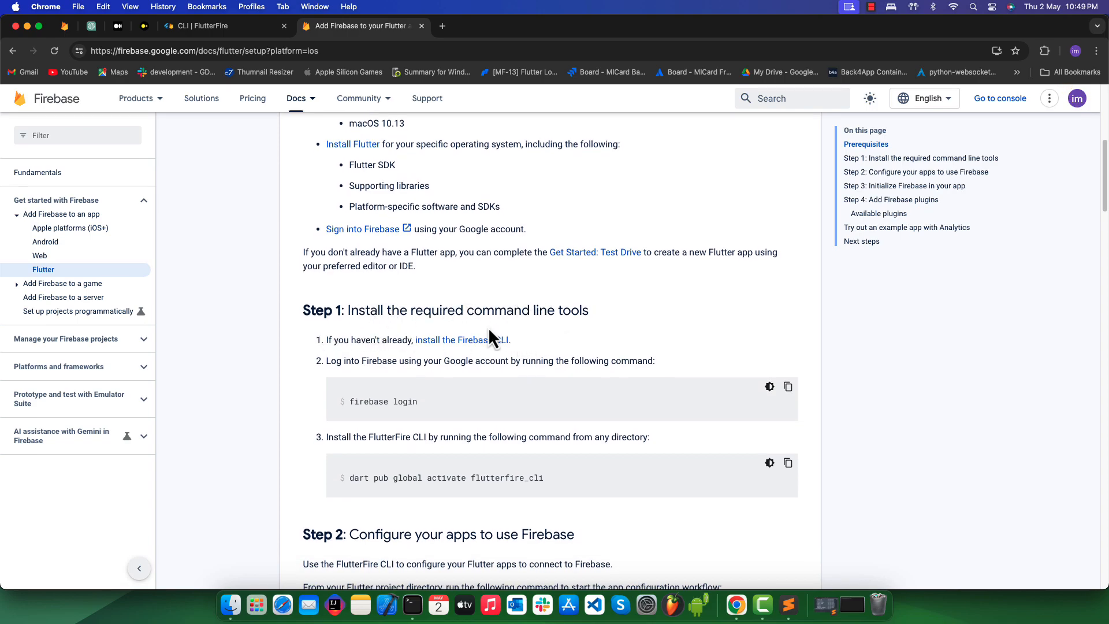
mouse_move(479, 350)
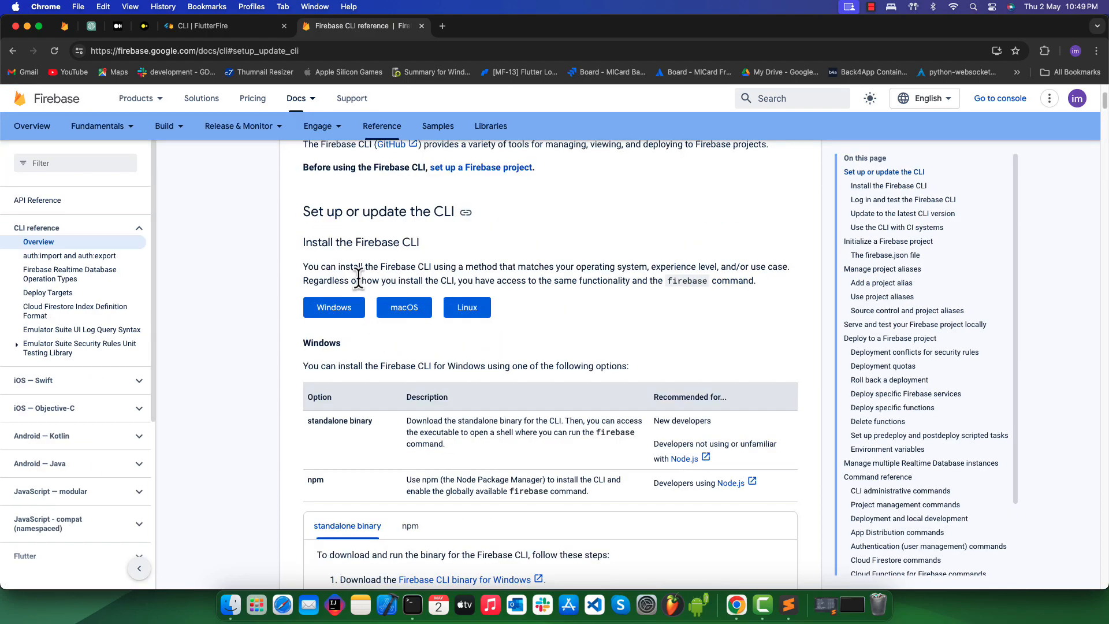
mouse_move(465, 270)
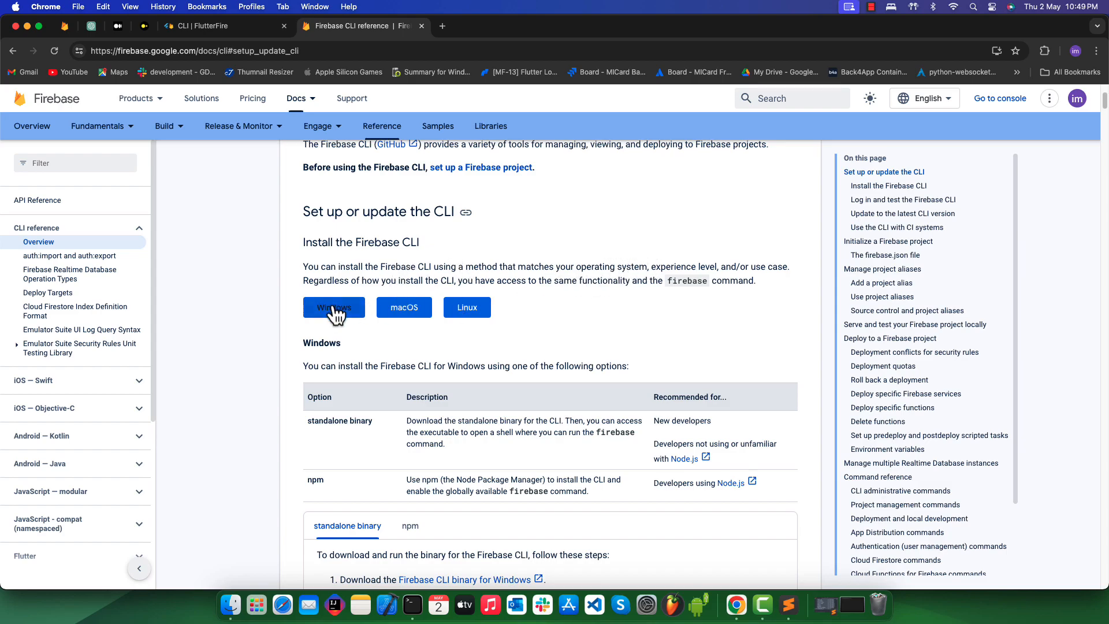
mouse_move(404, 307)
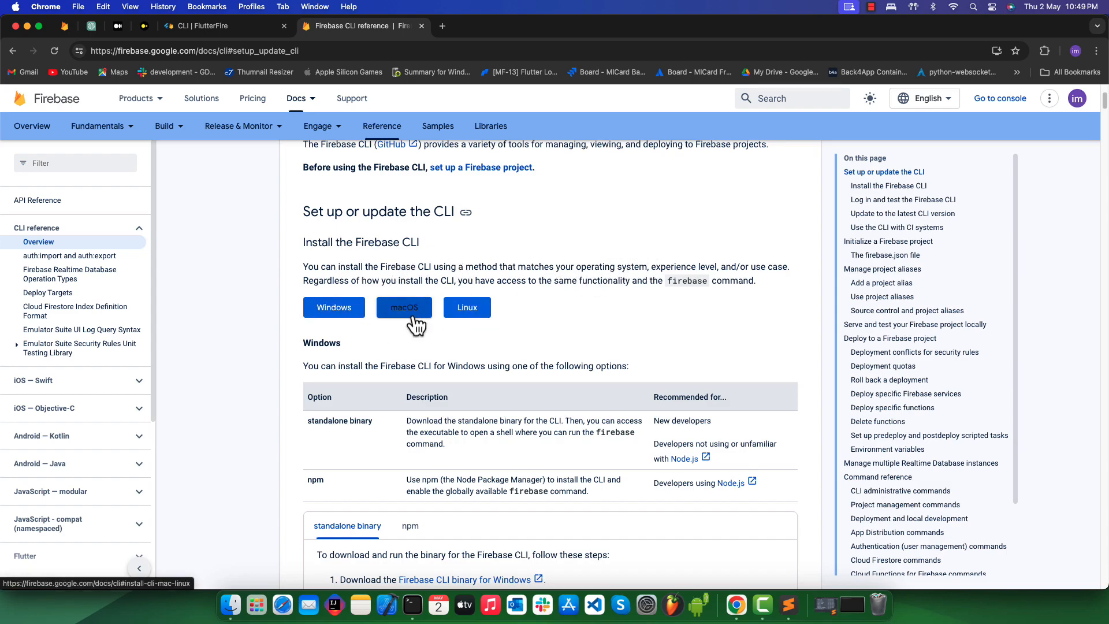
Reach the Firebase CLI macOS or Linux install table and emphasise the standalone binary option.
click(405, 307)
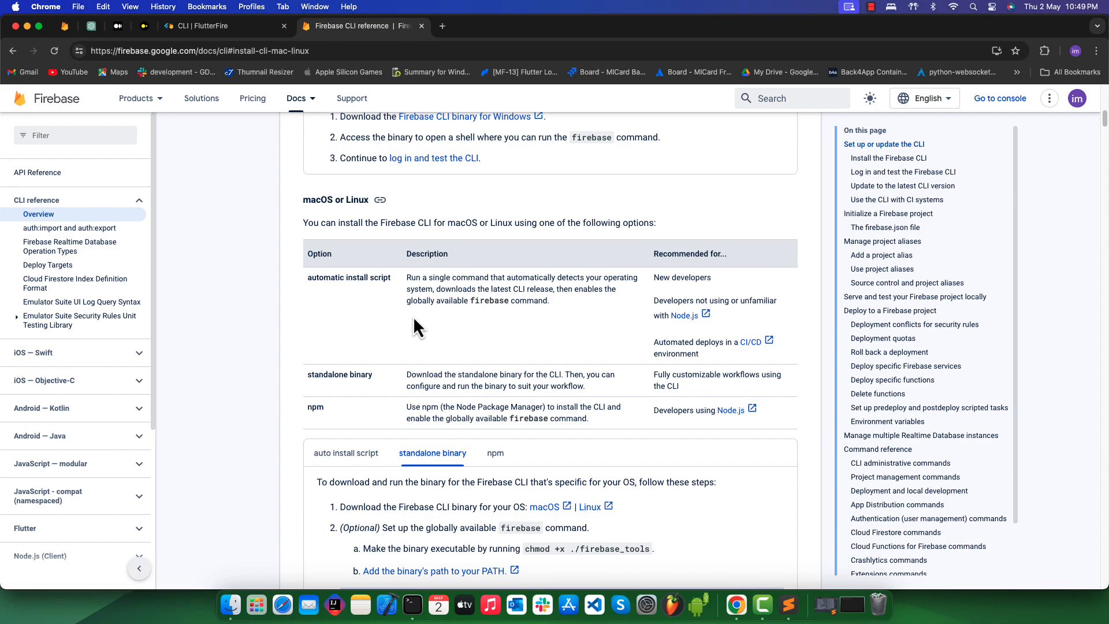
click(345, 453)
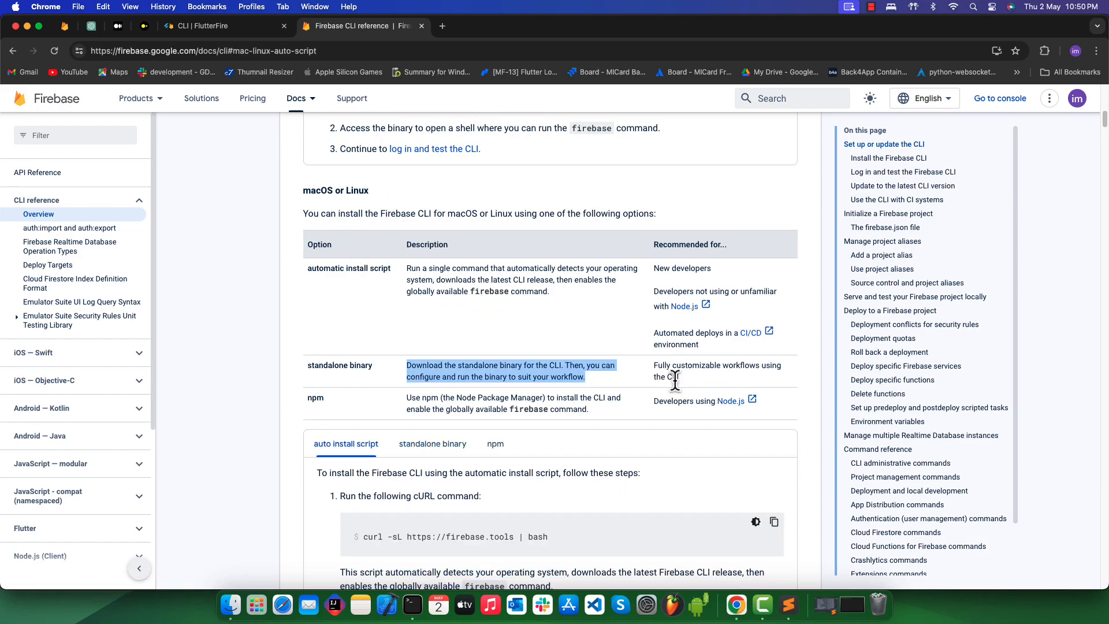
mouse_move(308, 398)
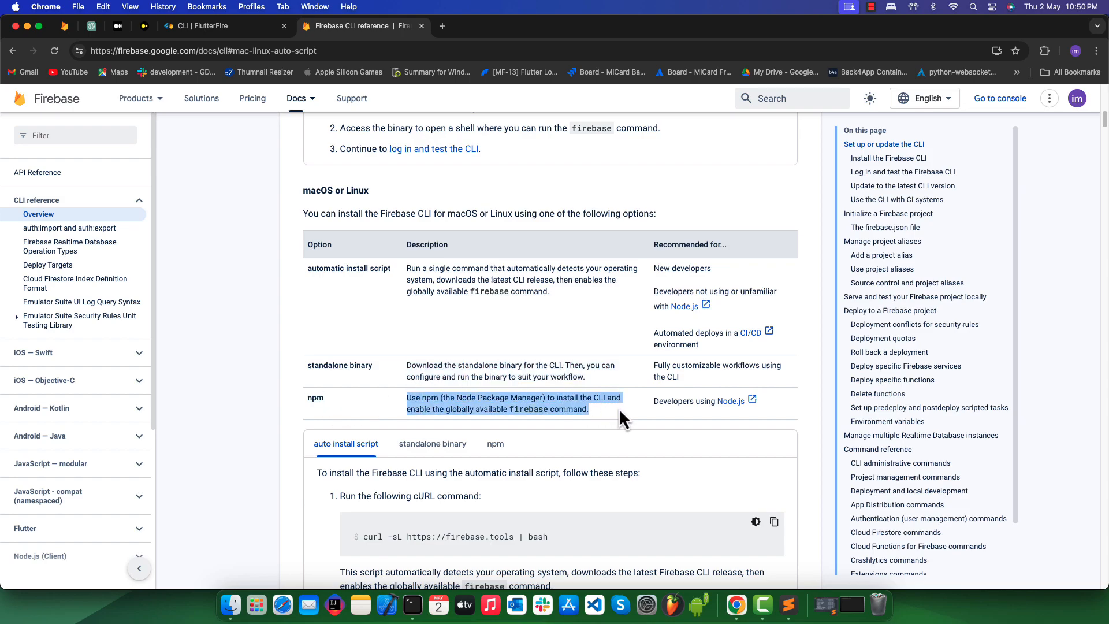
mouse_move(663, 446)
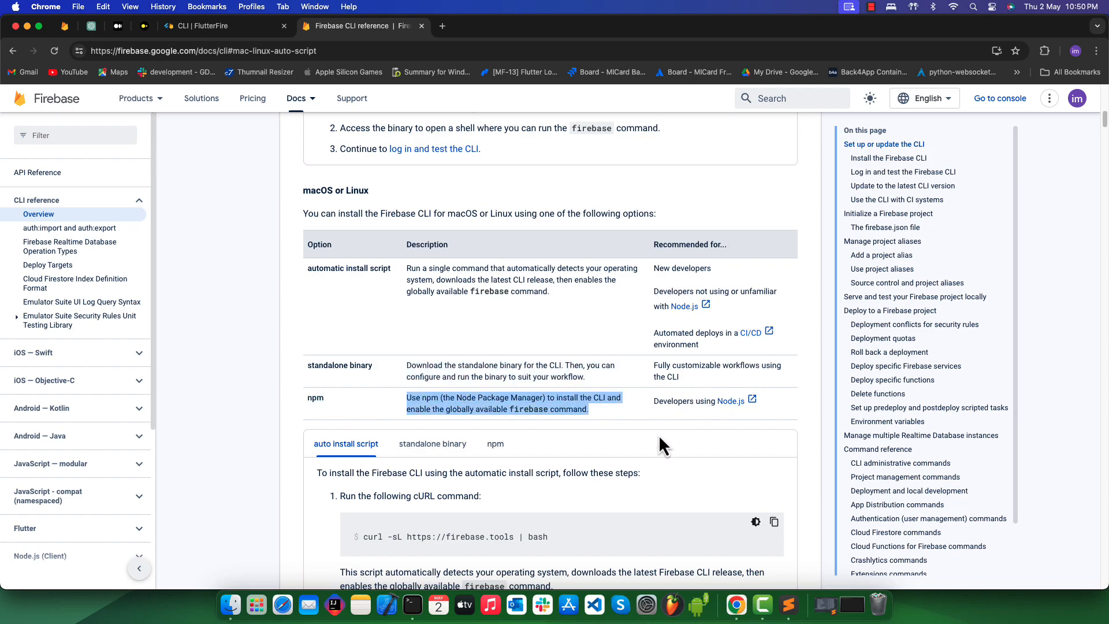
mouse_move(576, 390)
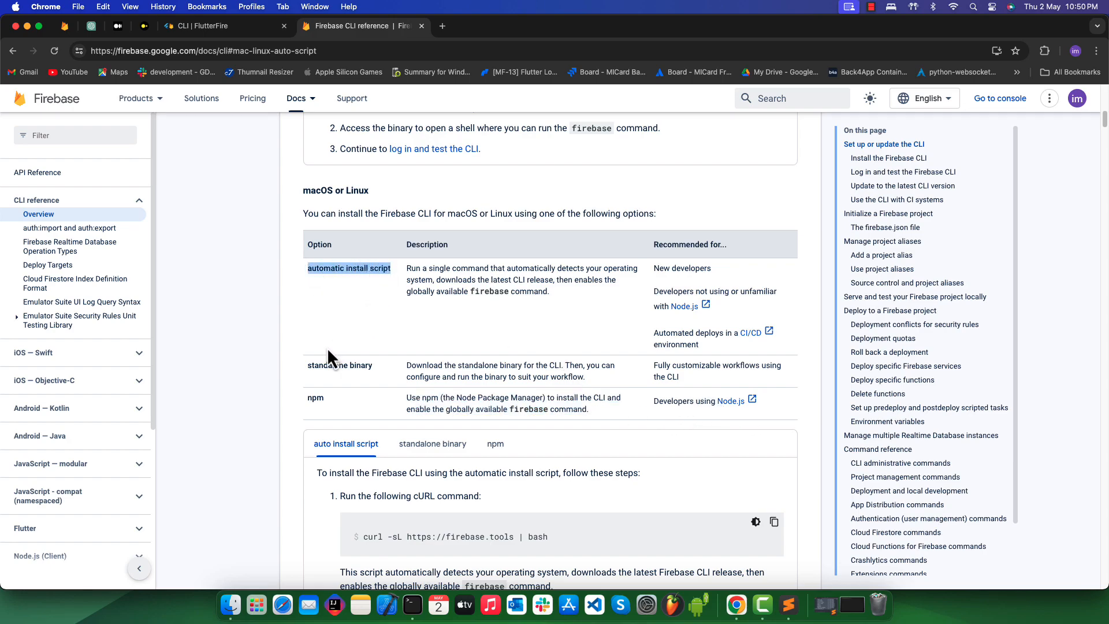
double_click(340, 365)
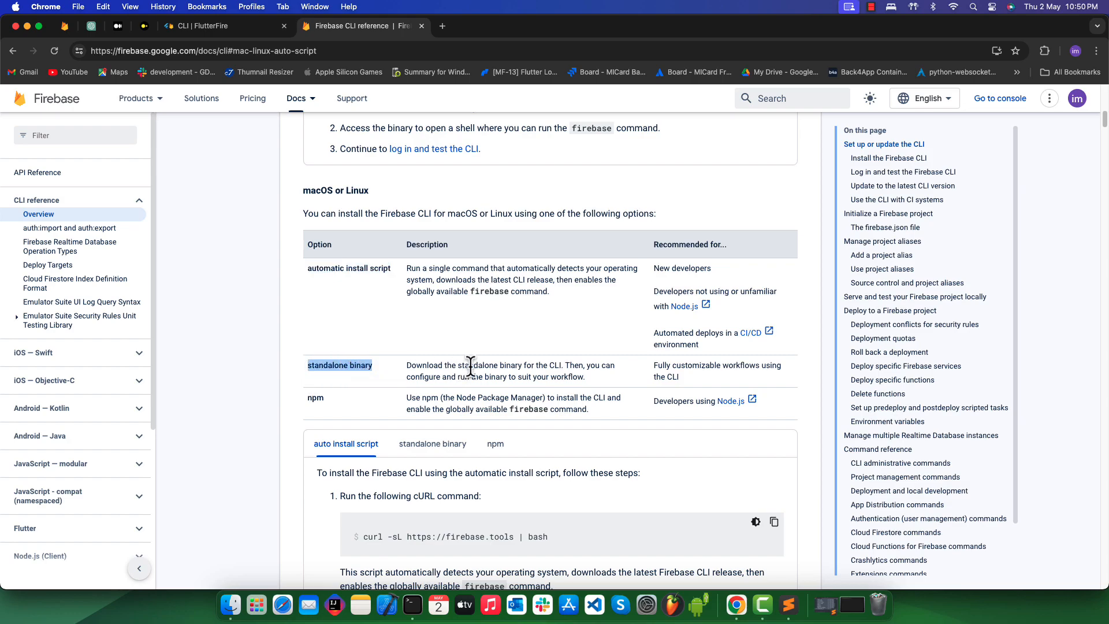
mouse_move(444, 366)
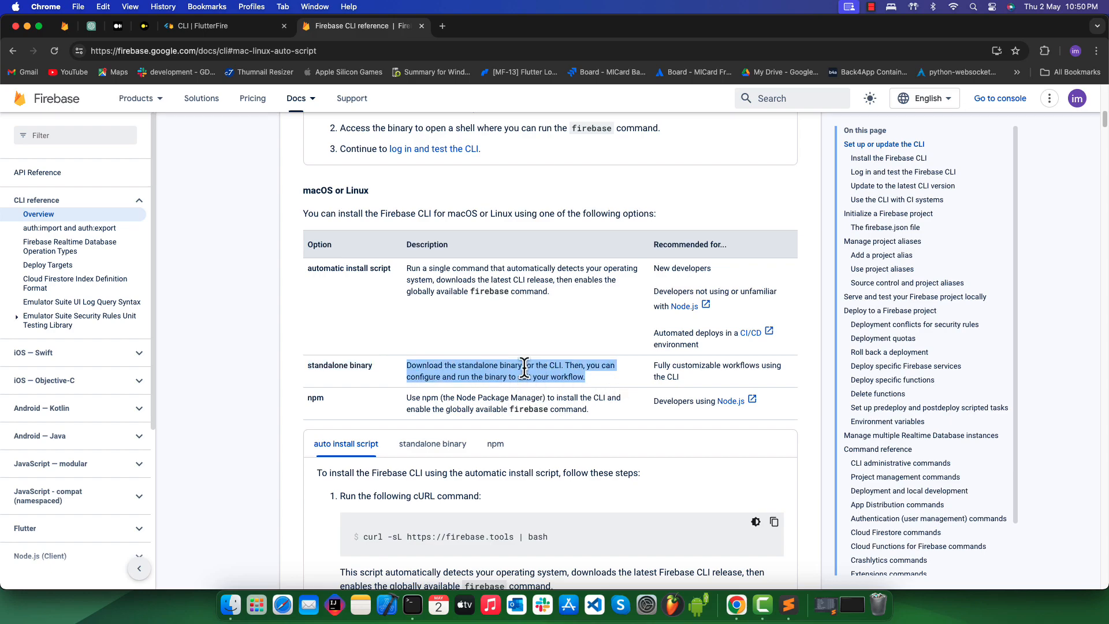
scroll(down, 3)
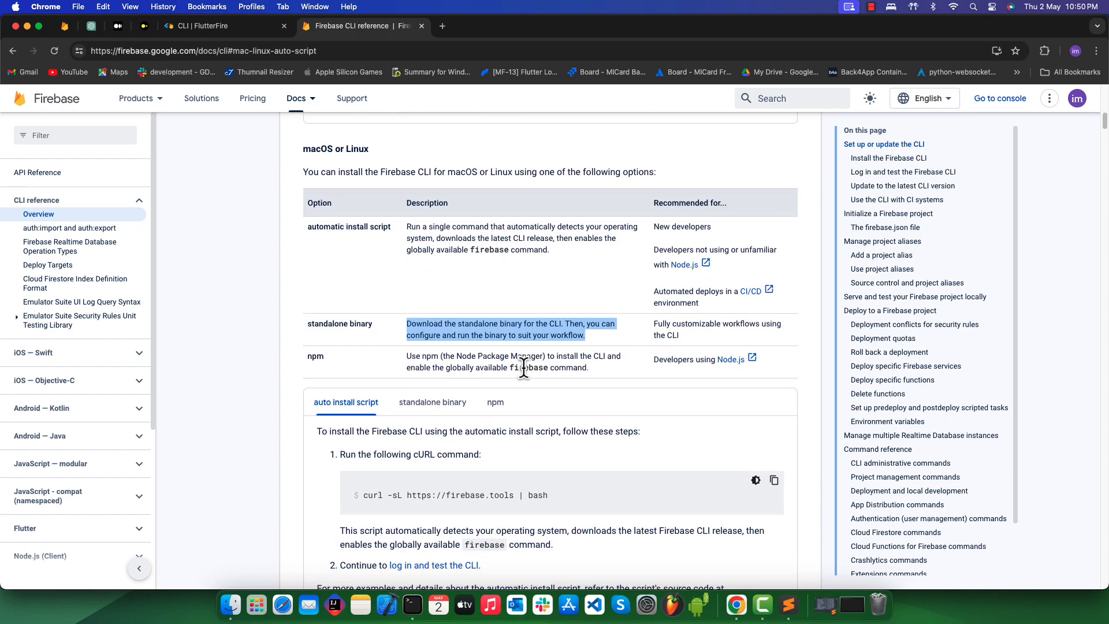
Download the macOS standalone binary firebase-tools-macos and watch its progress in Chrome's downloads panel.
click(431, 402)
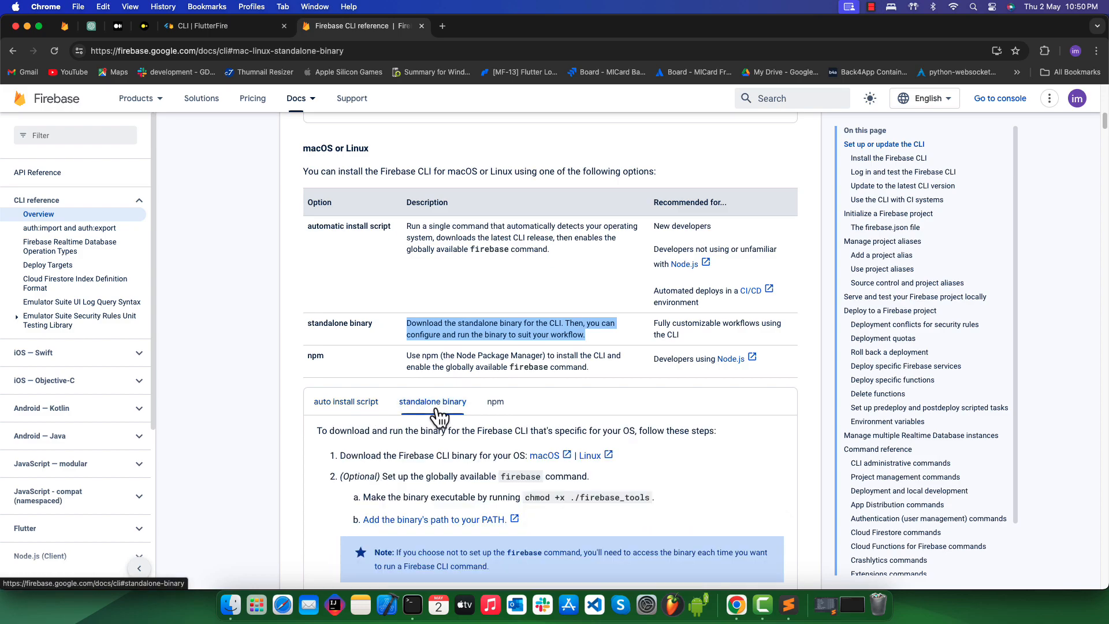
scroll(down, 3)
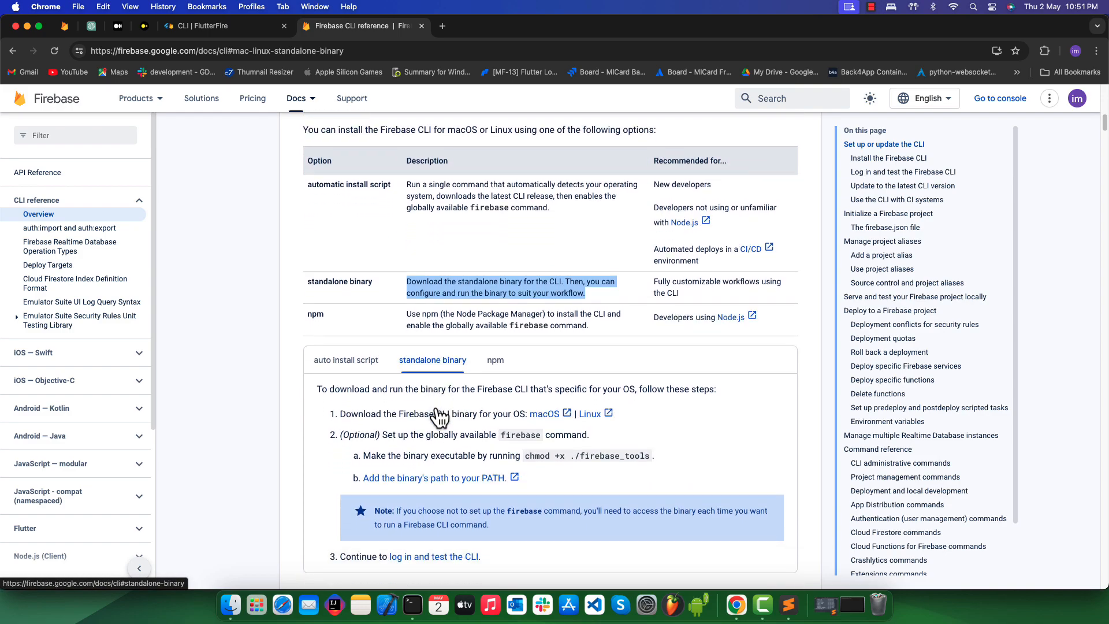
mouse_move(672, 410)
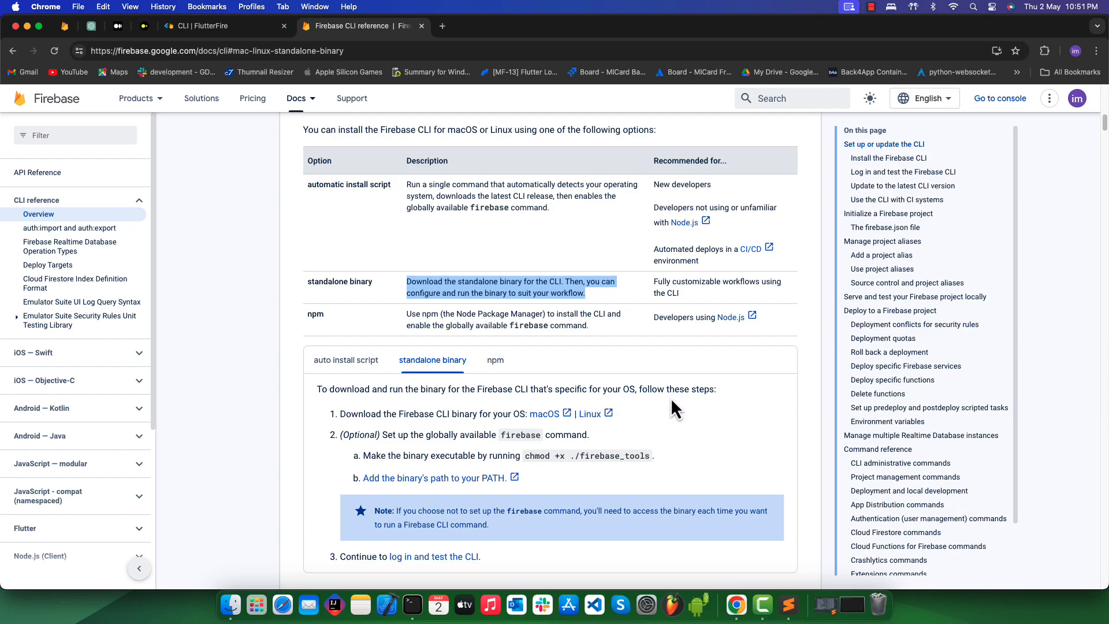
mouse_move(493, 431)
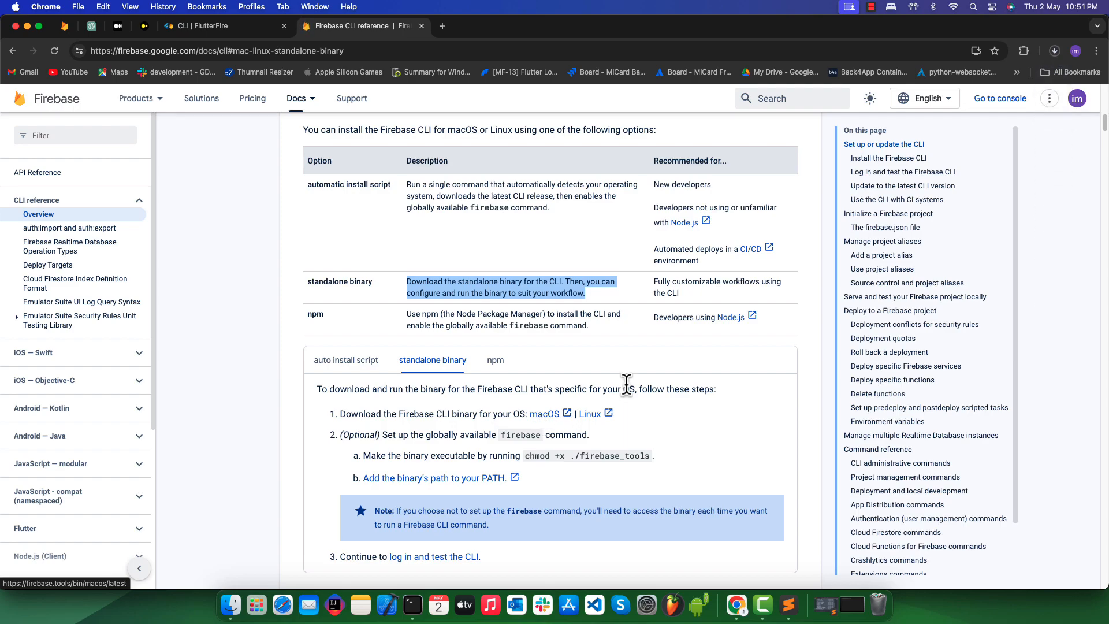
click(1055, 50)
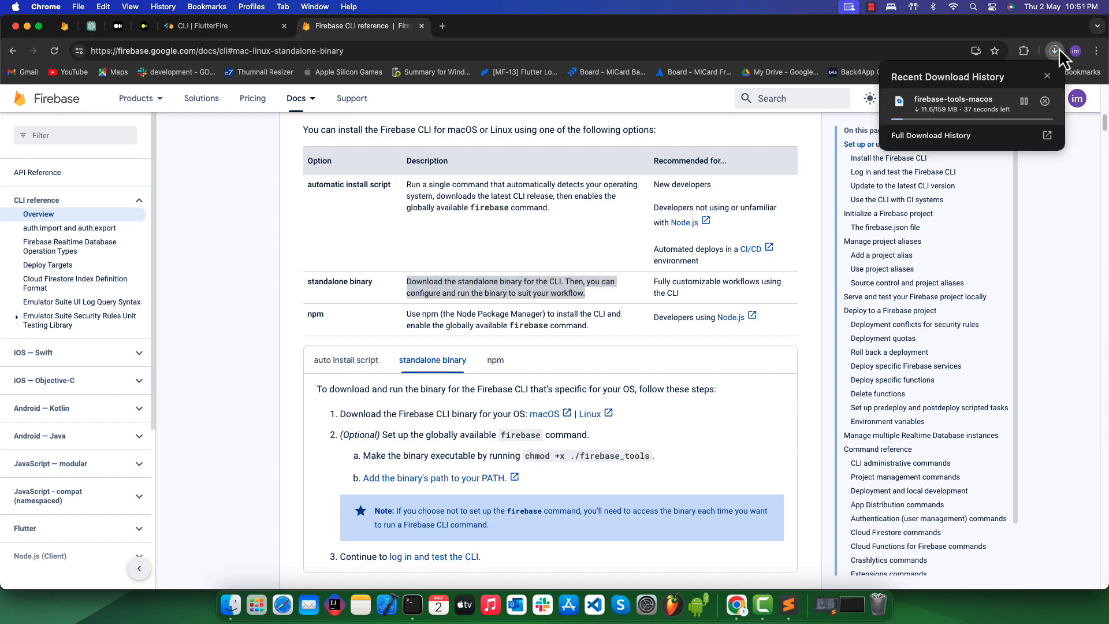
mouse_move(947, 126)
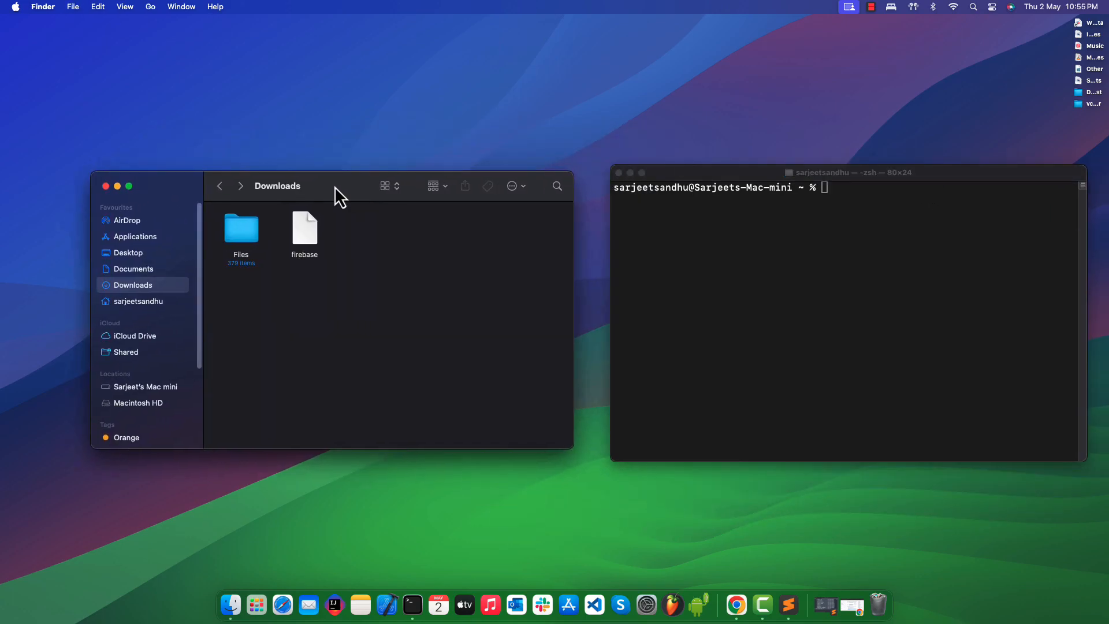
Bring Terminal forward beside the Downloads folder and begin a chmod command.
click(750, 259)
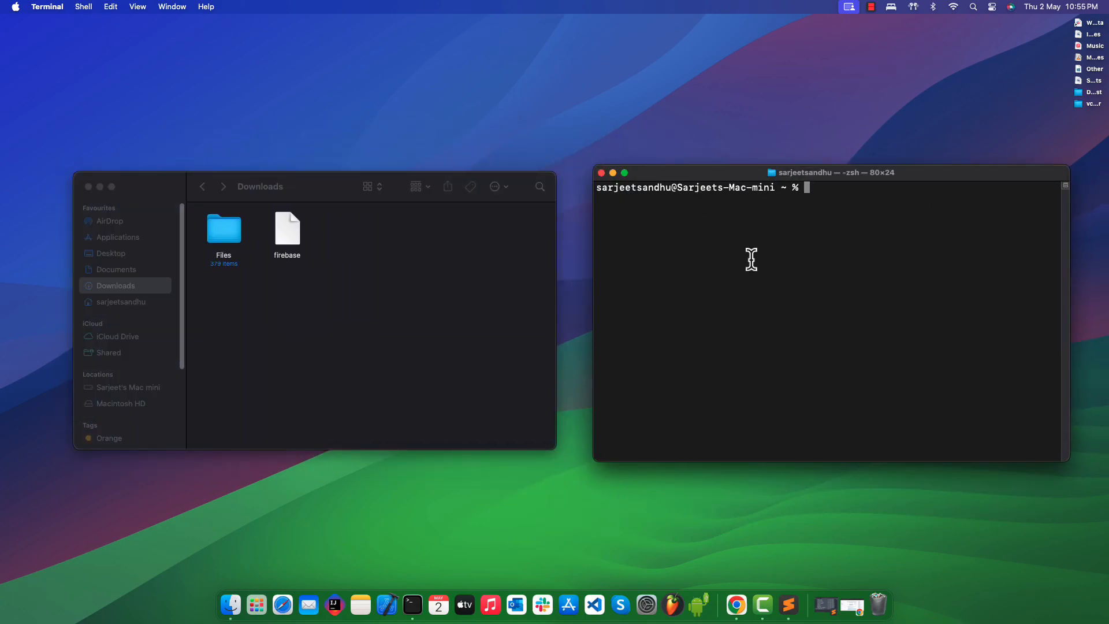
text(chm)
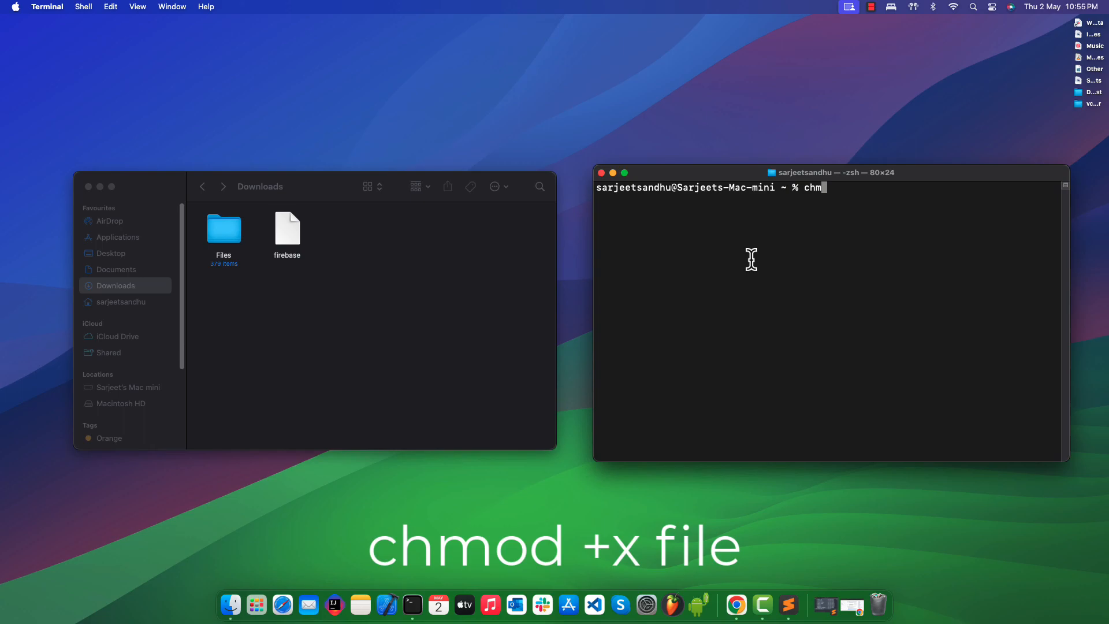
text(od)
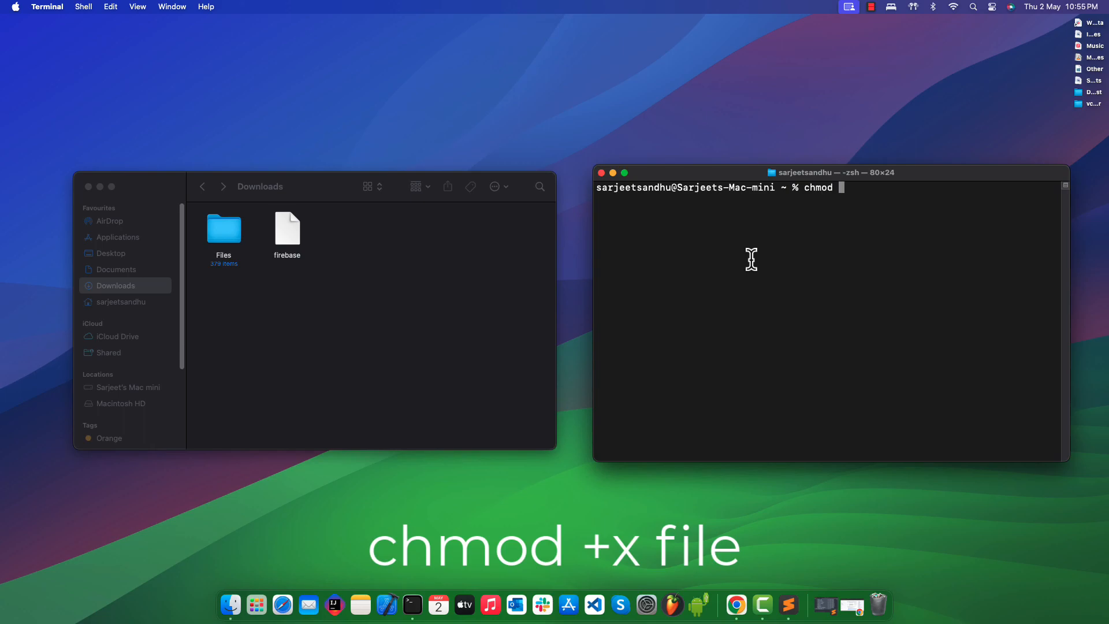
Run chmod +x on the dragged-in firebase path and check the file now shows as executable.
text(+x)
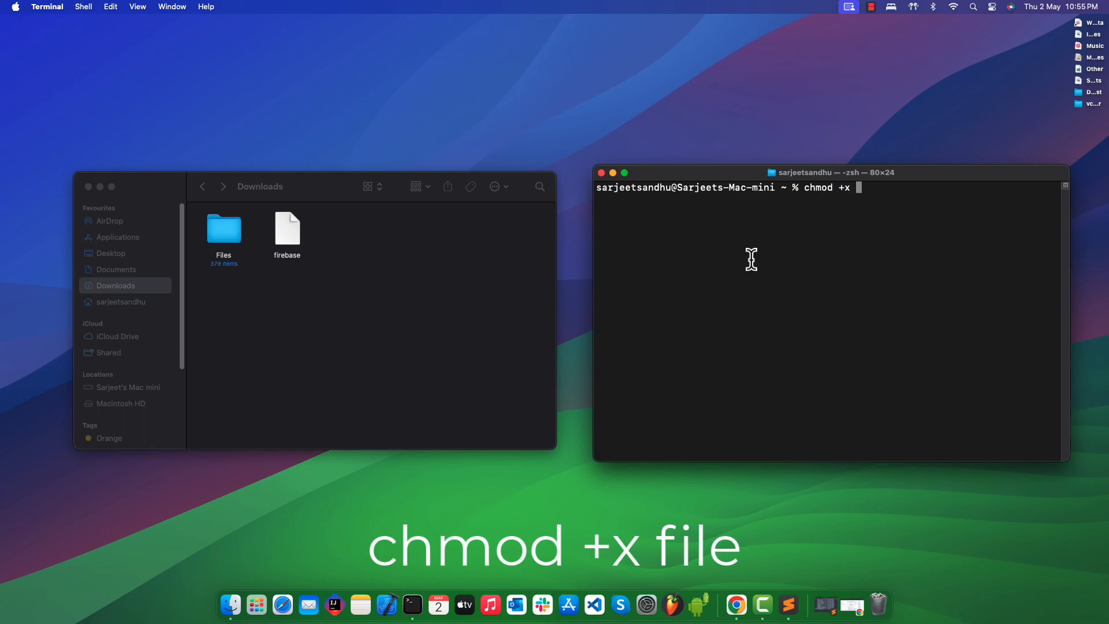
mouse_move(586, 317)
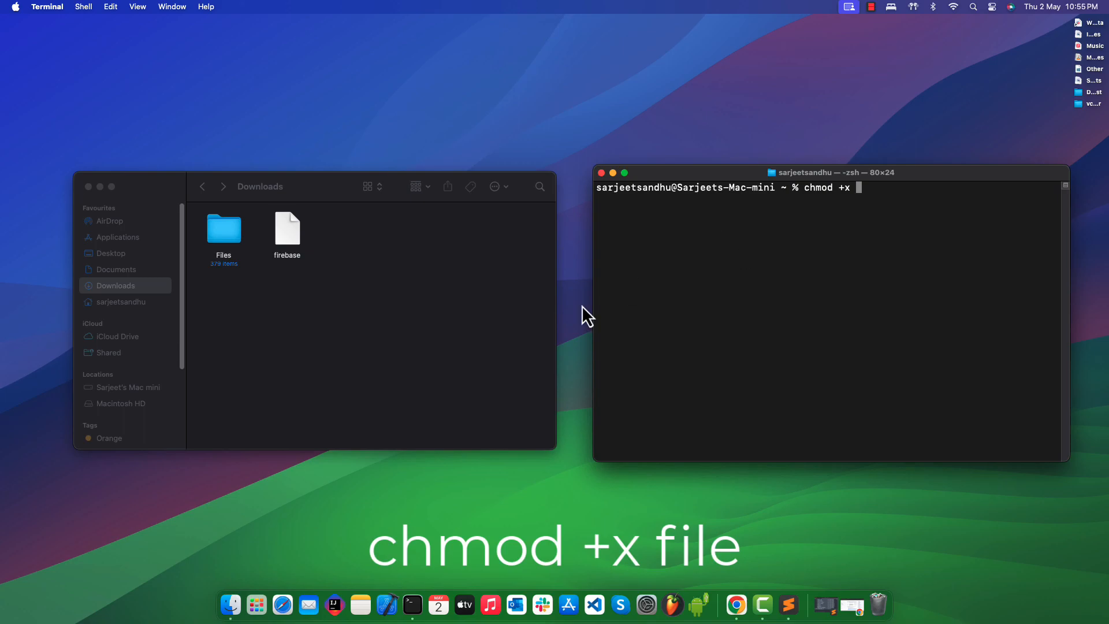
drag(286, 234, 813, 187)
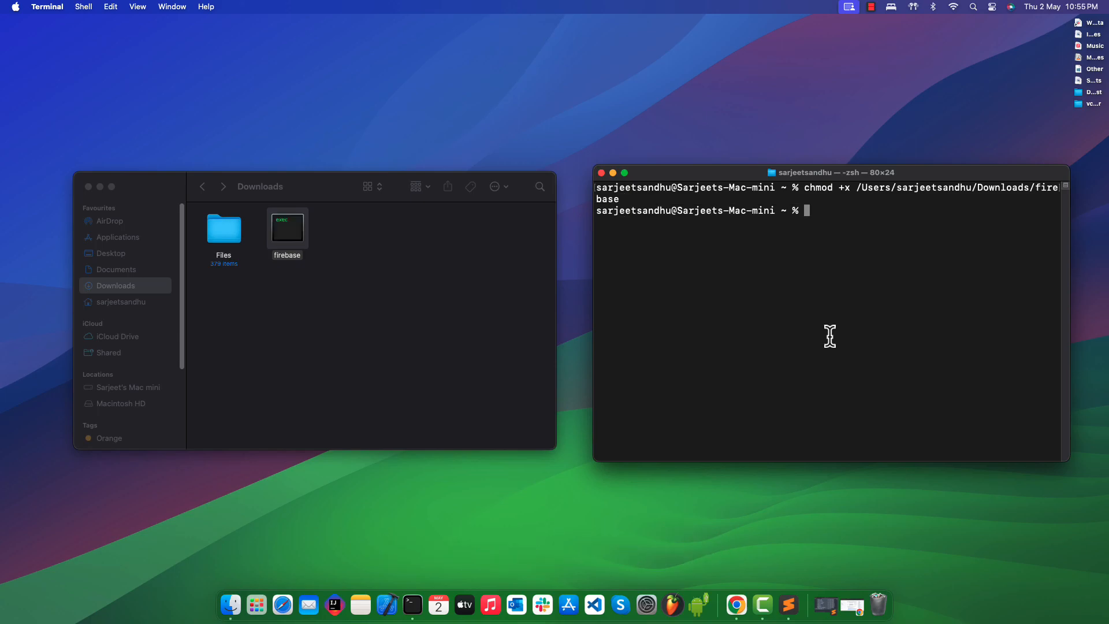
mouse_move(820, 184)
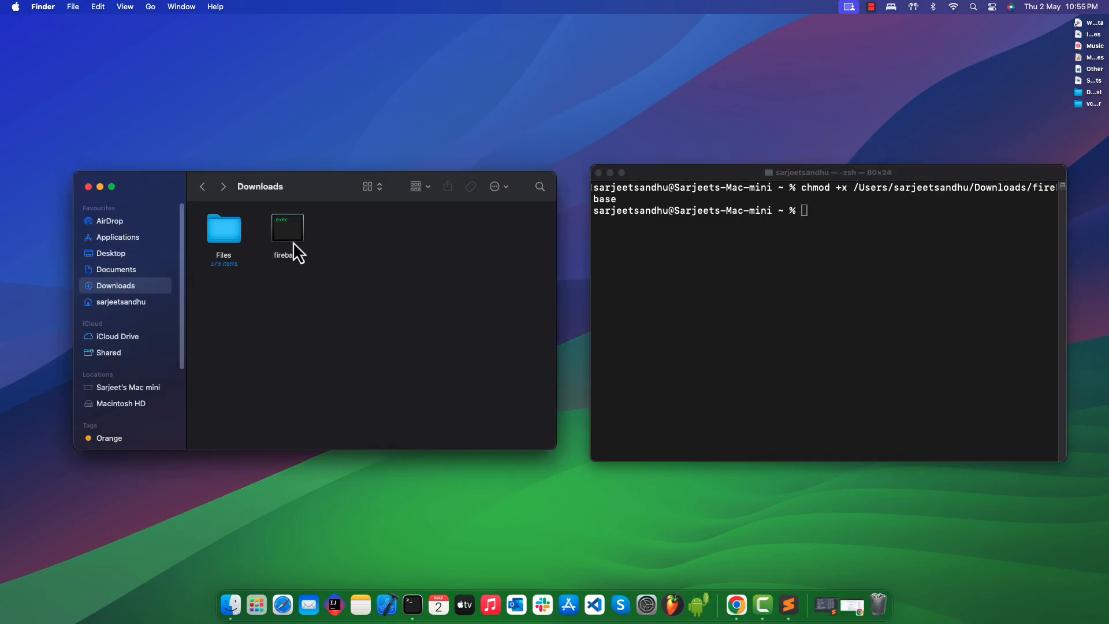
click(820, 206)
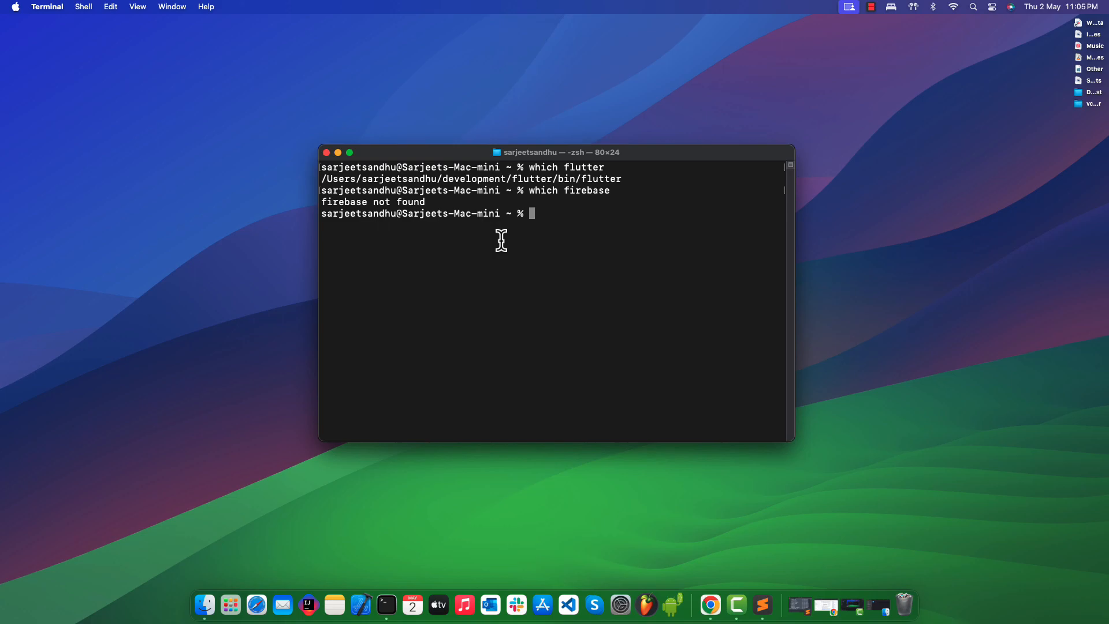
Run echo $PATH and pick out /usr/local/bin among the listed directories.
text(ec)
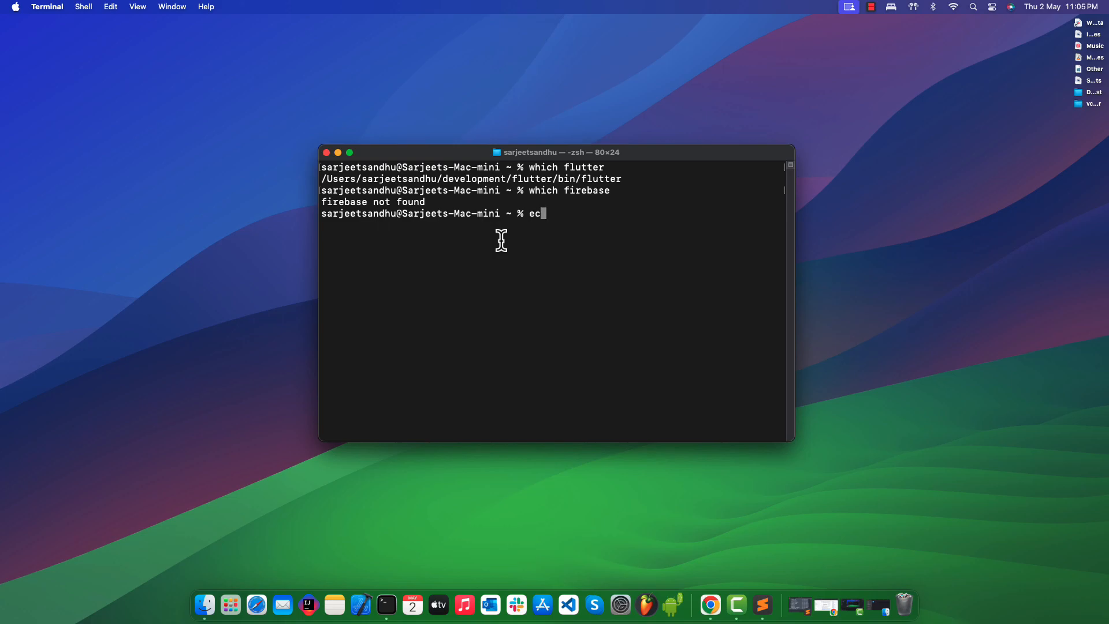
text(ho)
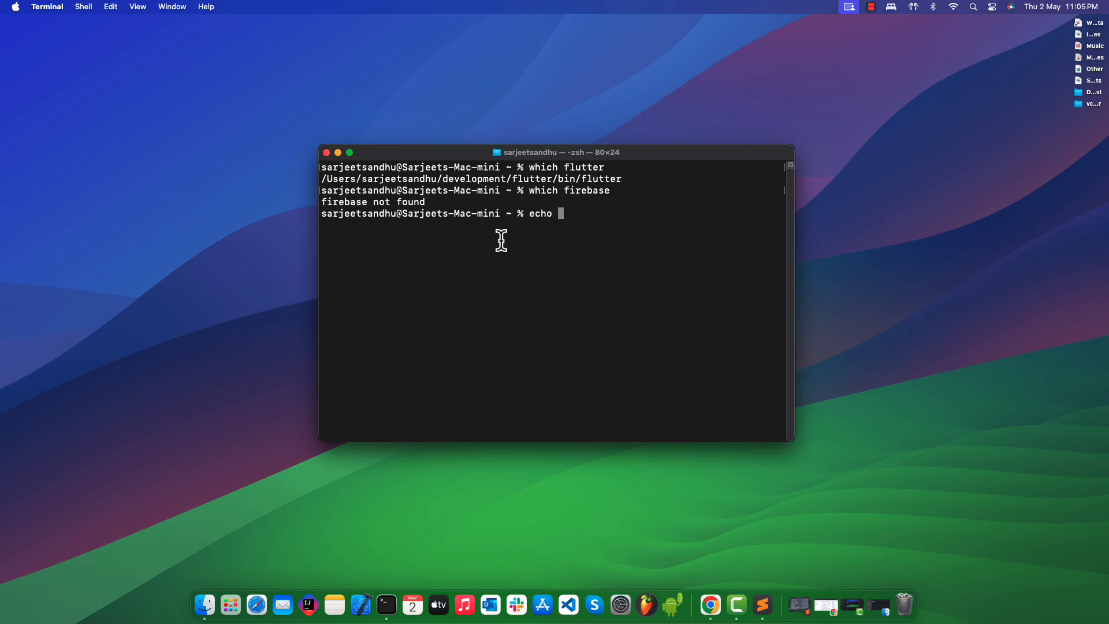
text($PATH)
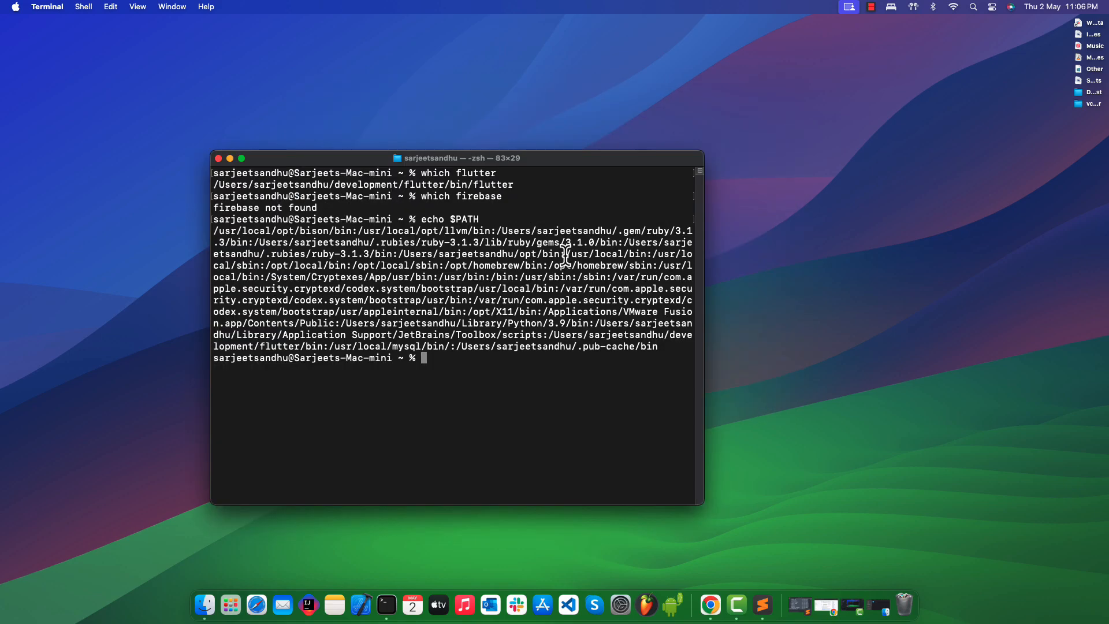
double_click(604, 254)
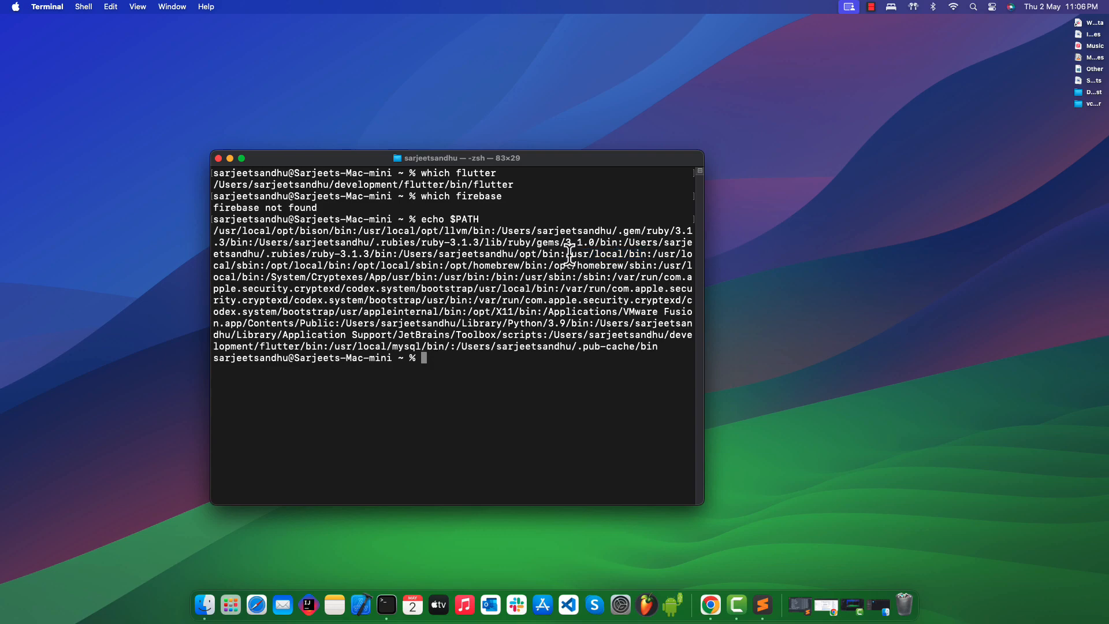
double_click(601, 253)
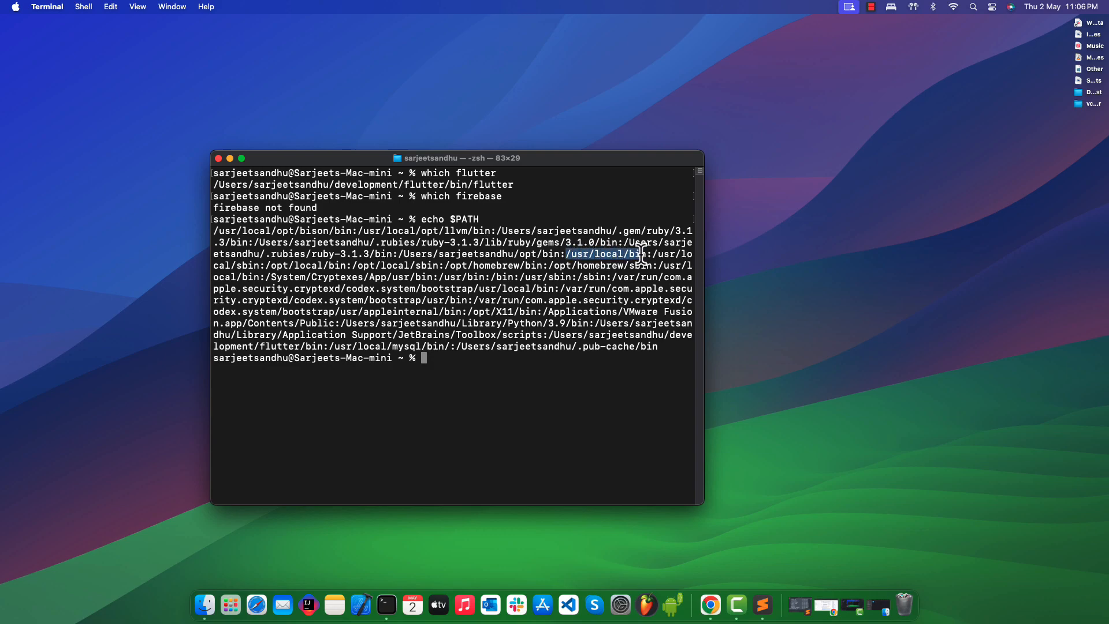
mouse_move(487, 346)
text(cd down)
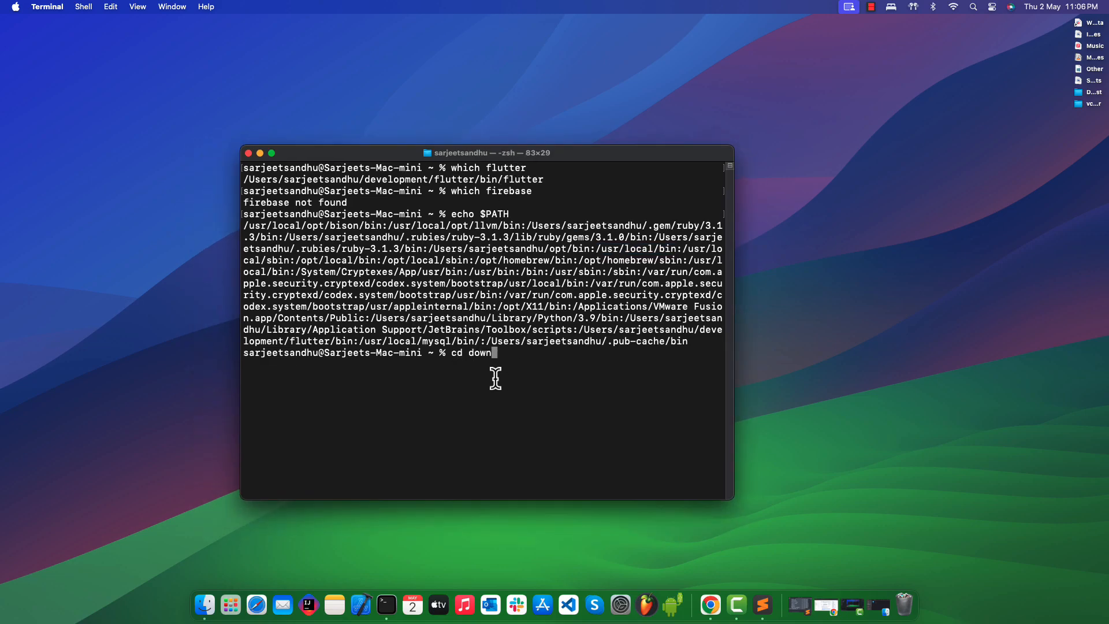
From Downloads run mv firebase /usr/local/bin so the binary lands on the PATH.
text(loads)
text(ls)
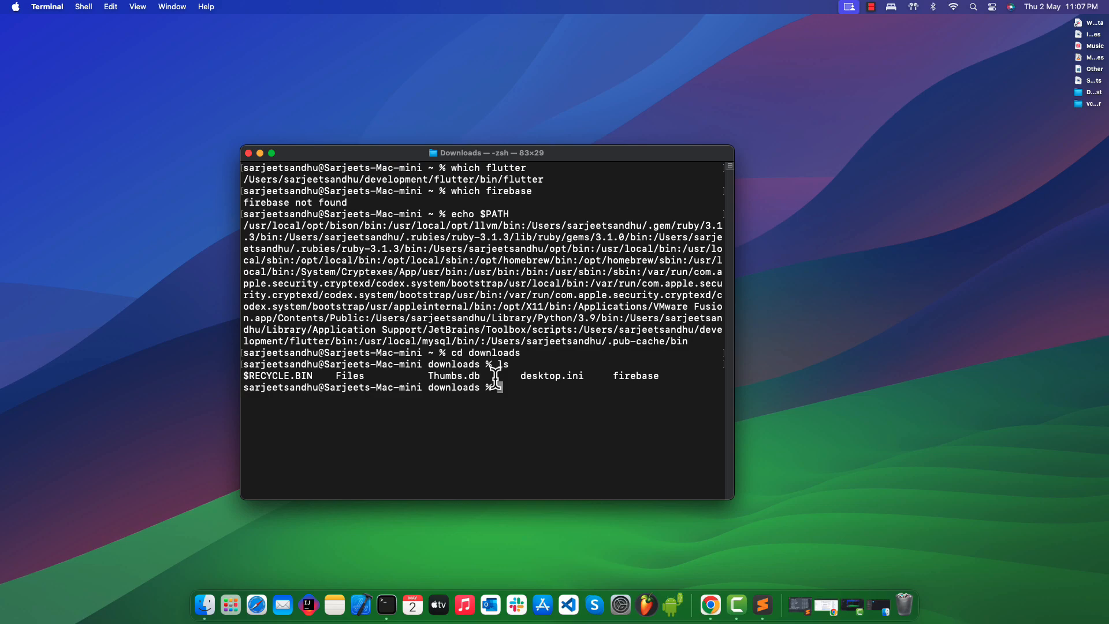
text(v f)
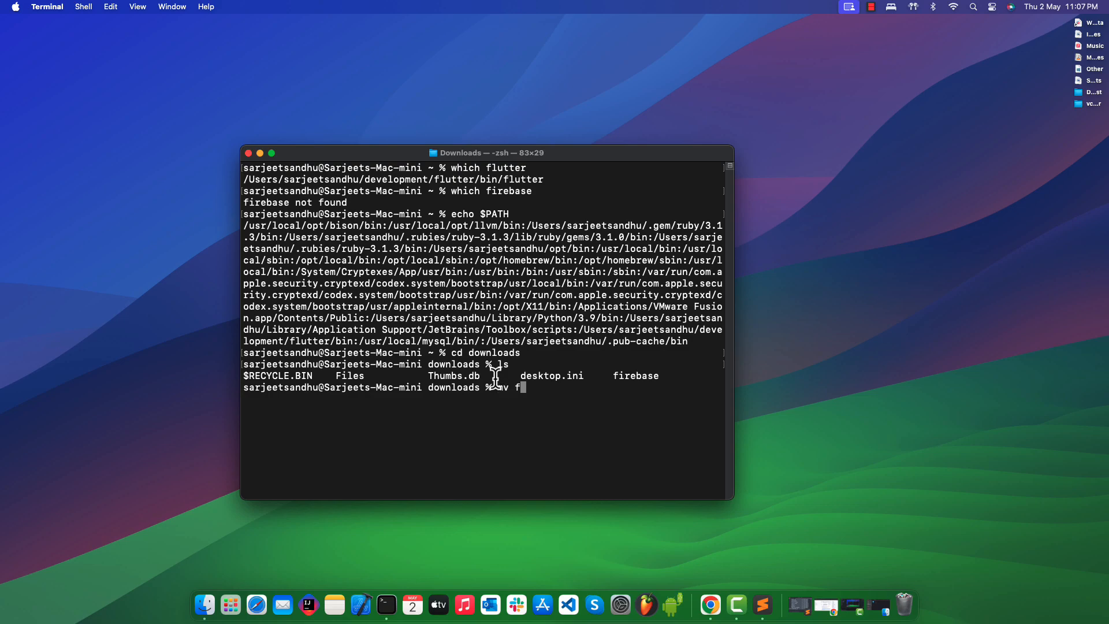
text(irebase)
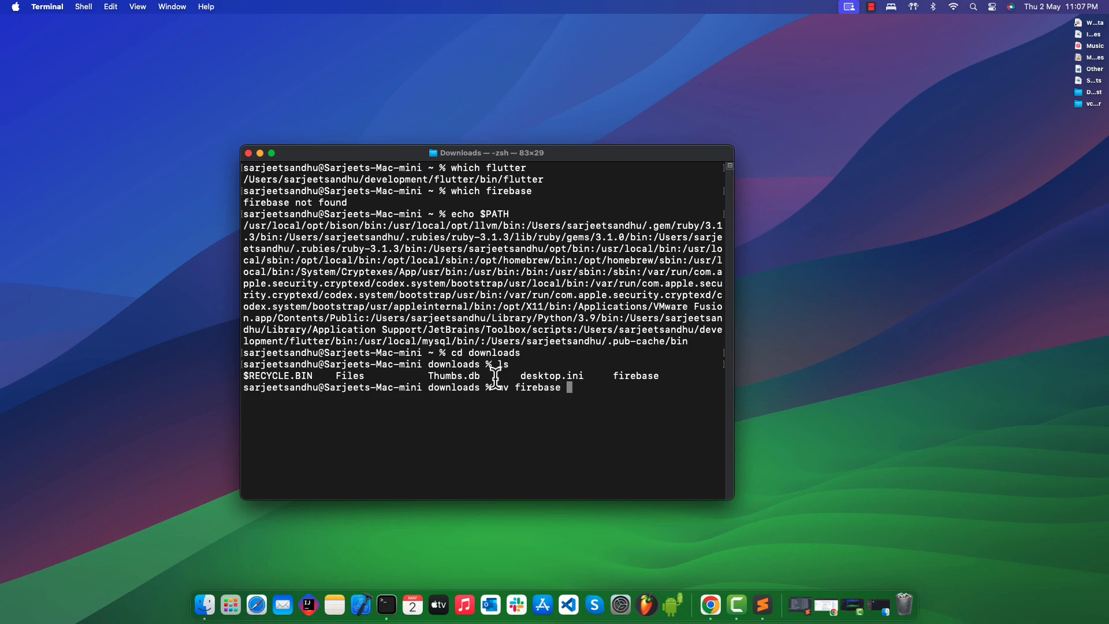
text(/)
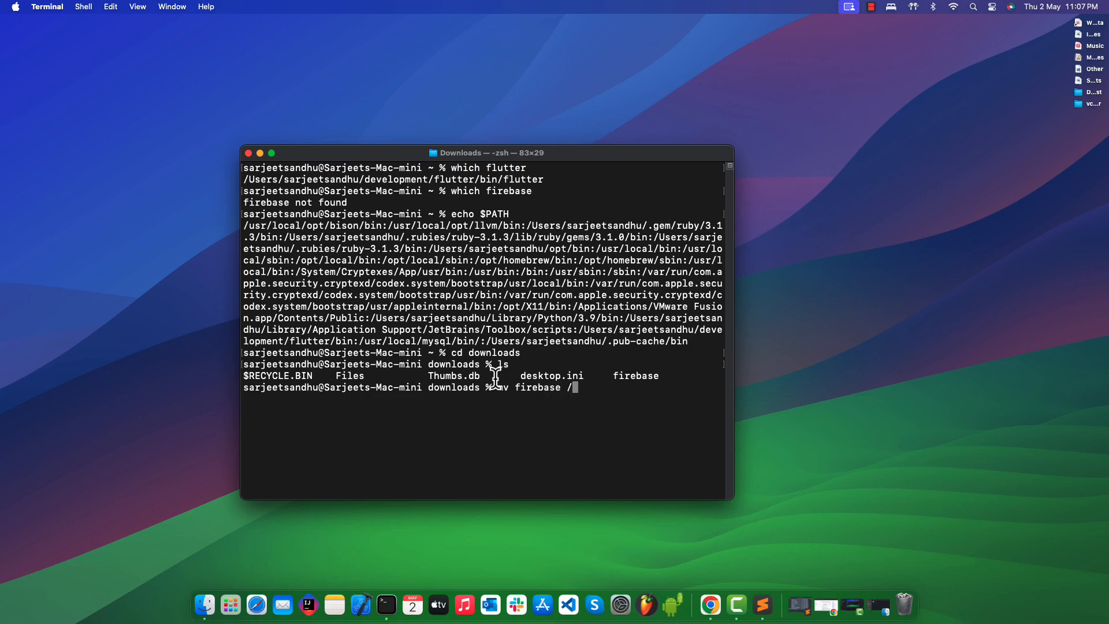
text(usr)
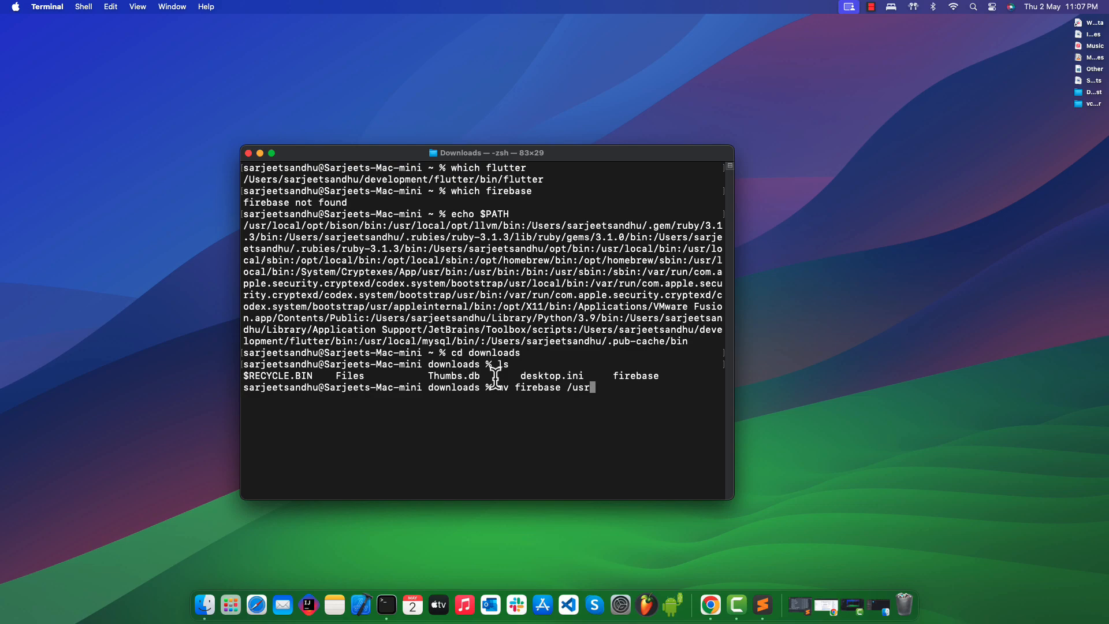
text(local)
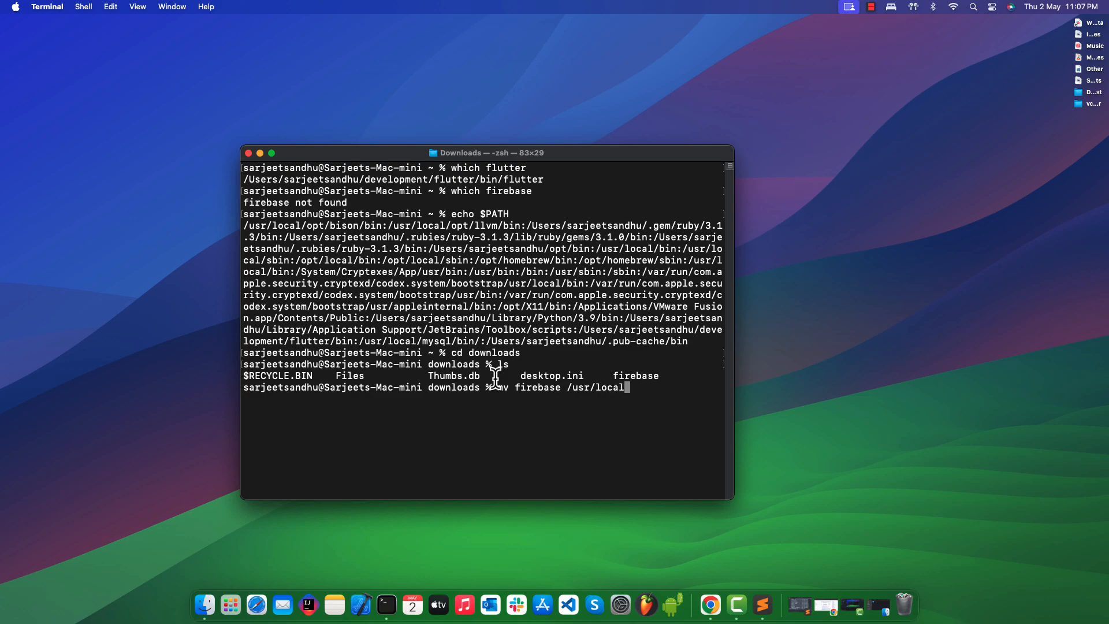
text(bin)
text(ls)
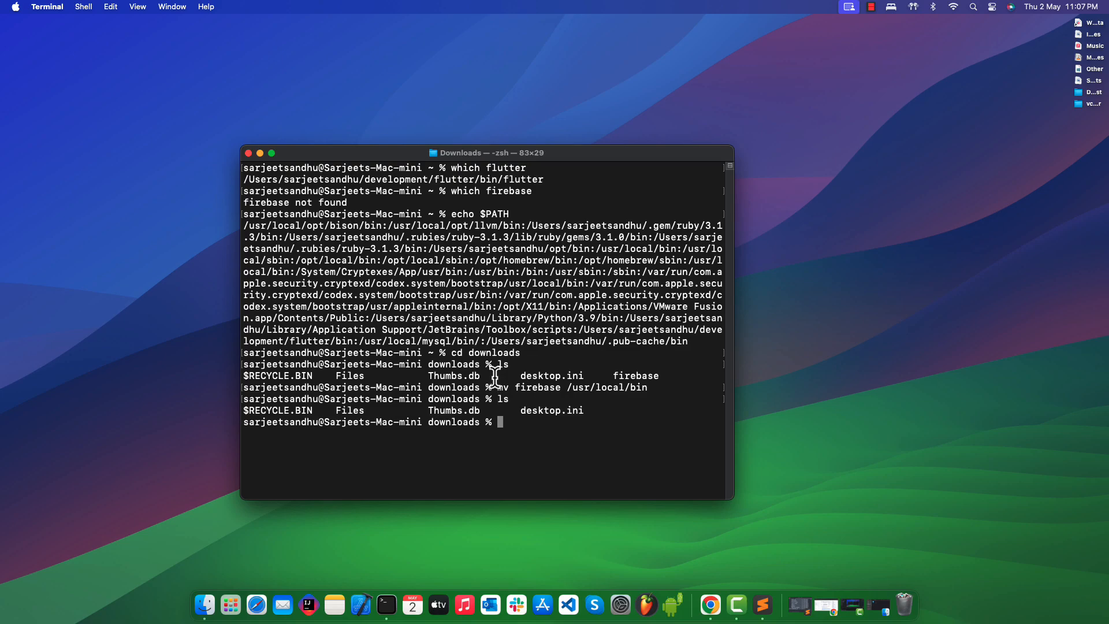
double_click(634, 376)
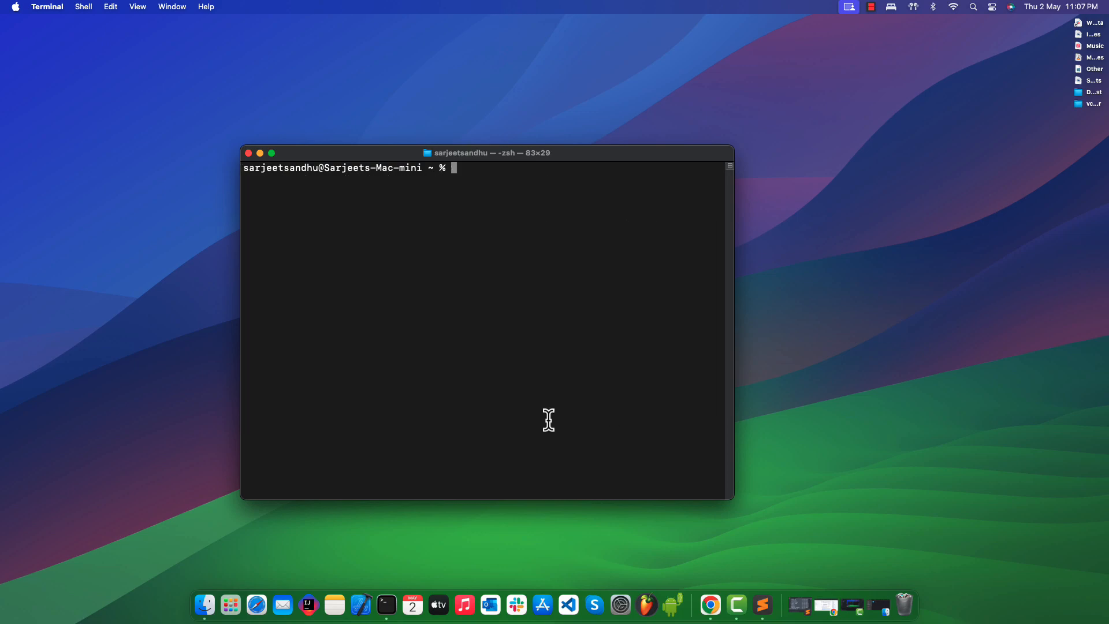
Run which firebase to confirm /usr/local/bin/firebase, then run firebase to list its commands.
text(which)
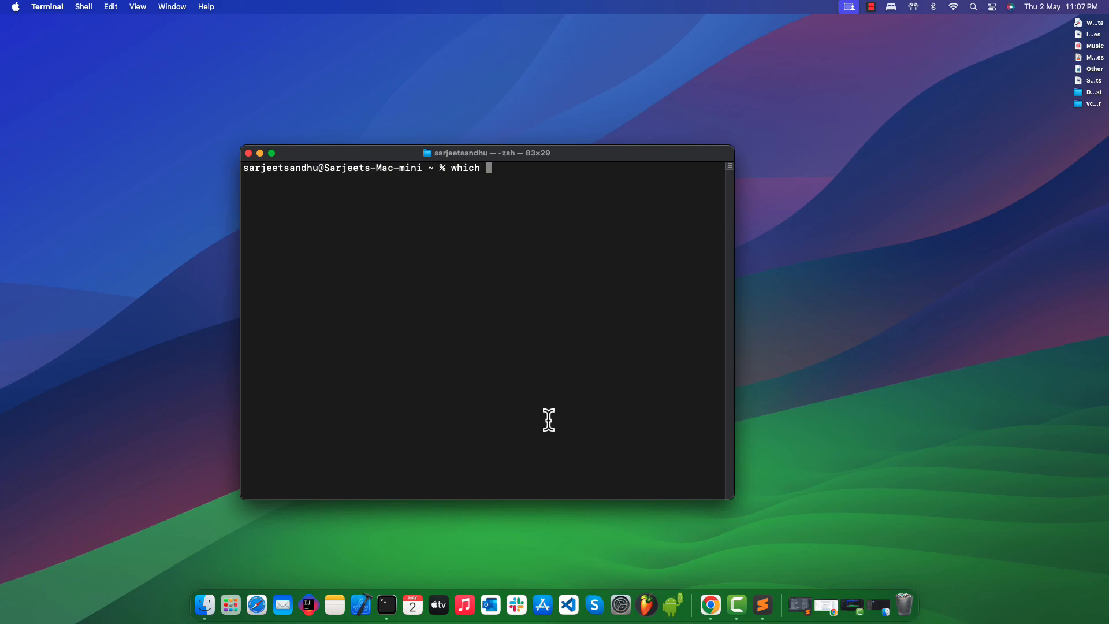
text(firebase)
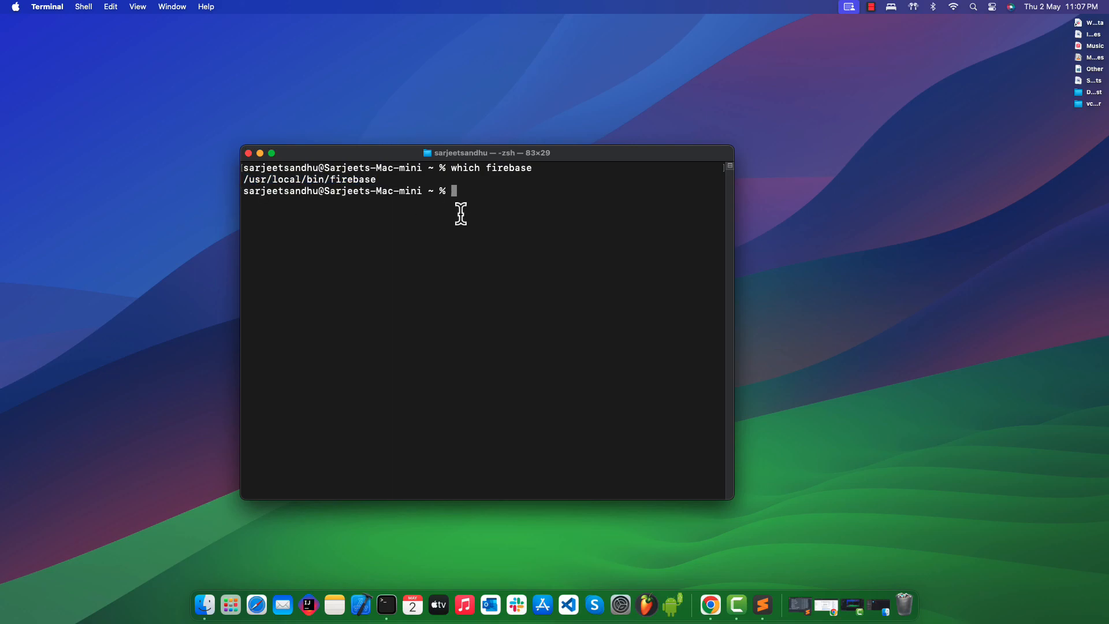
text(fireb)
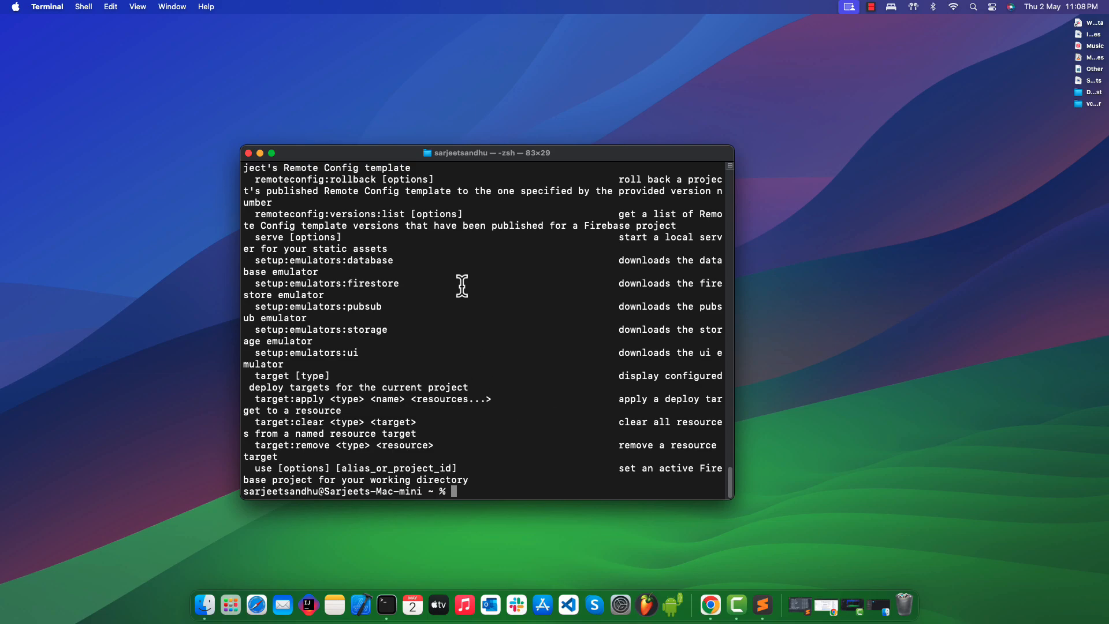
mouse_move(463, 290)
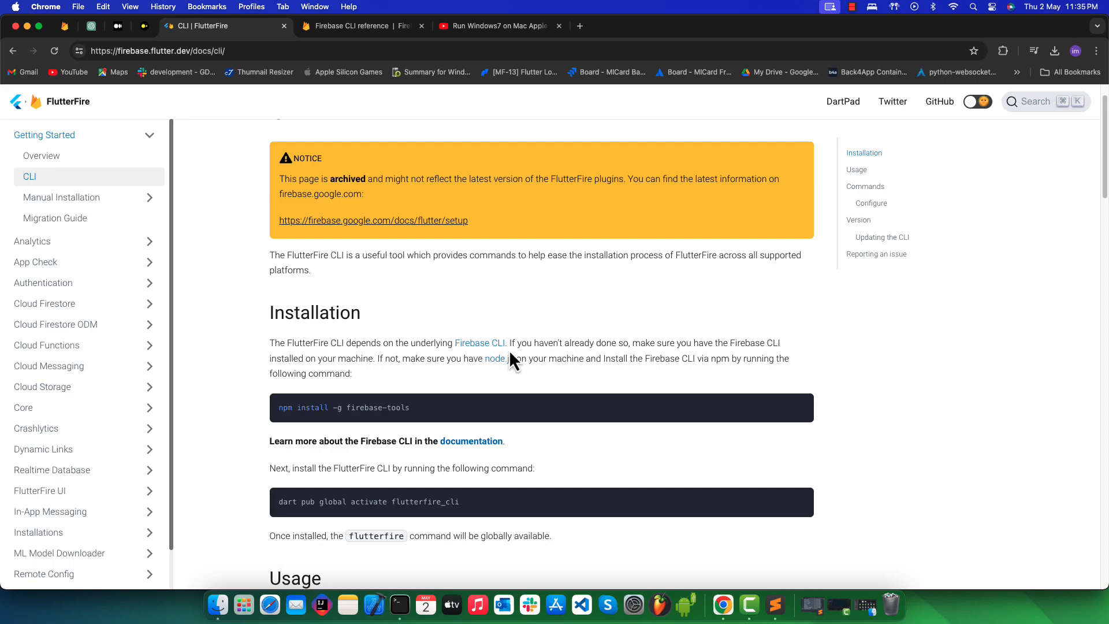
mouse_move(481, 358)
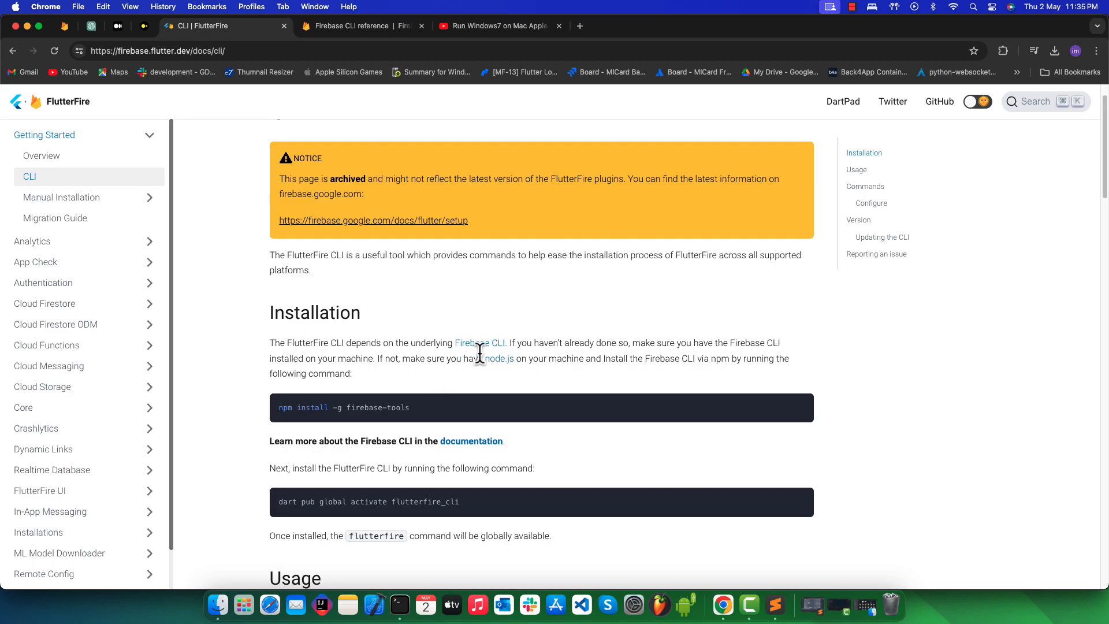
mouse_move(420, 417)
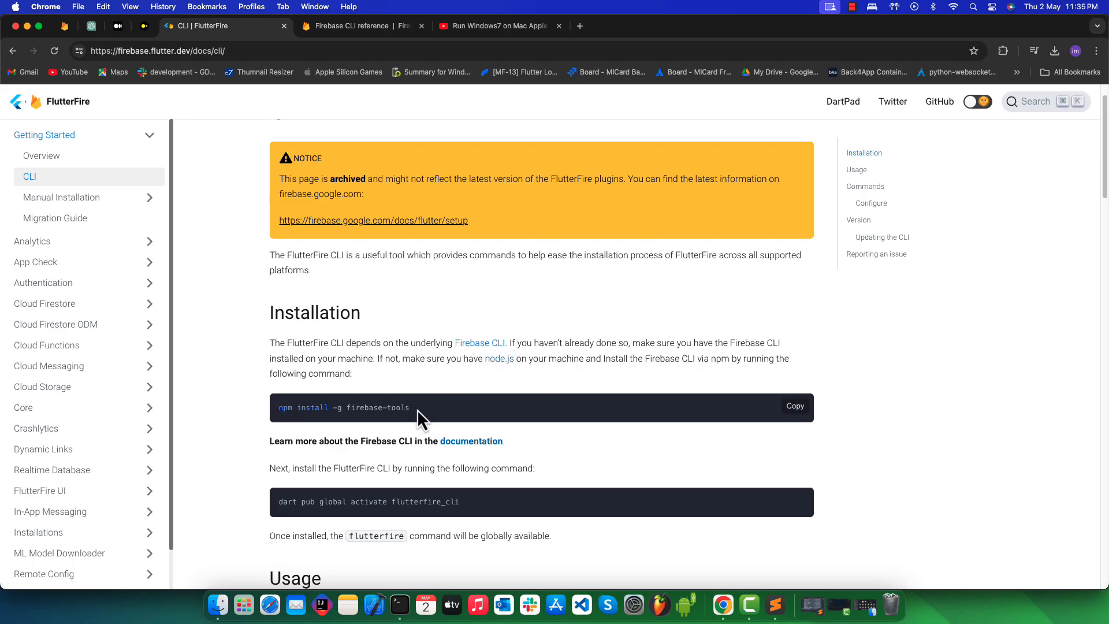
Select and copy the dart pub global activate flutterfire_cli command from the docs.
double_click(377, 408)
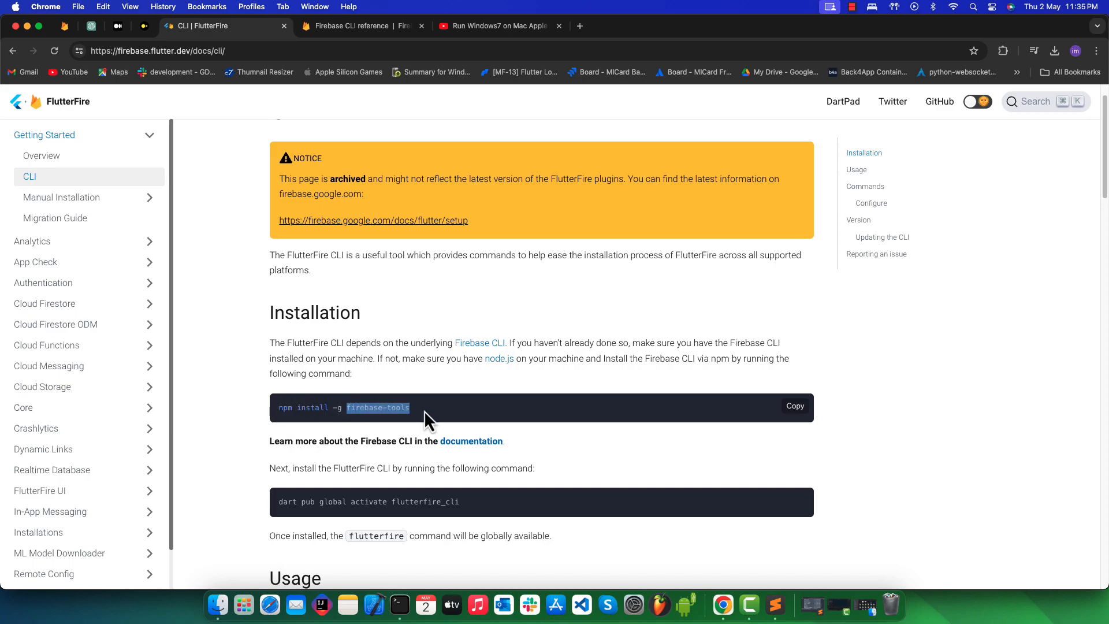
drag(293, 468, 469, 468)
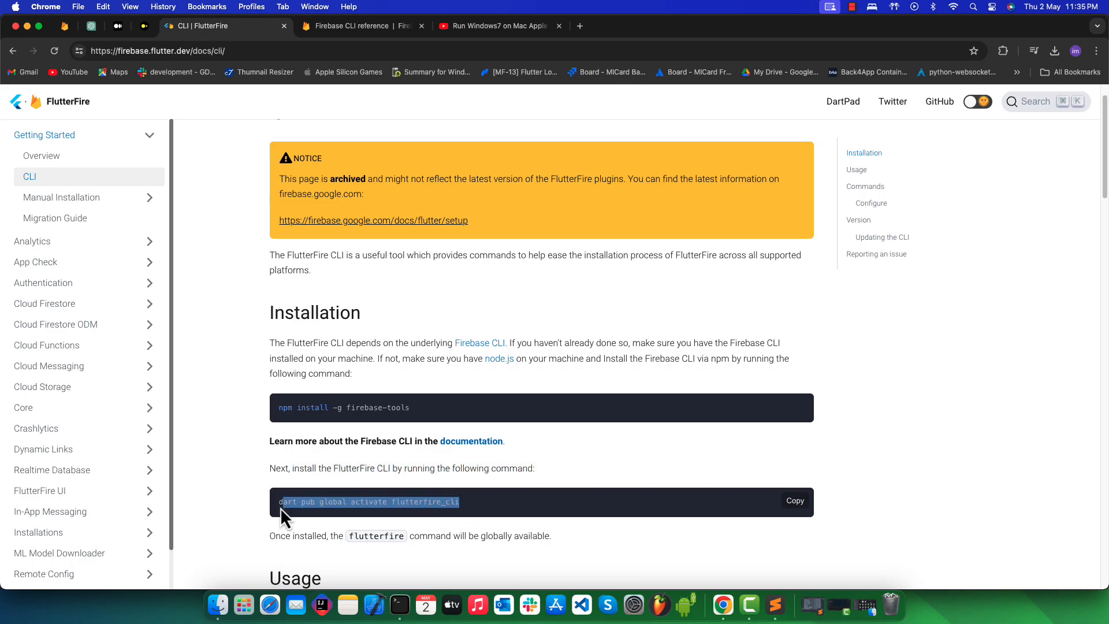
click(794, 500)
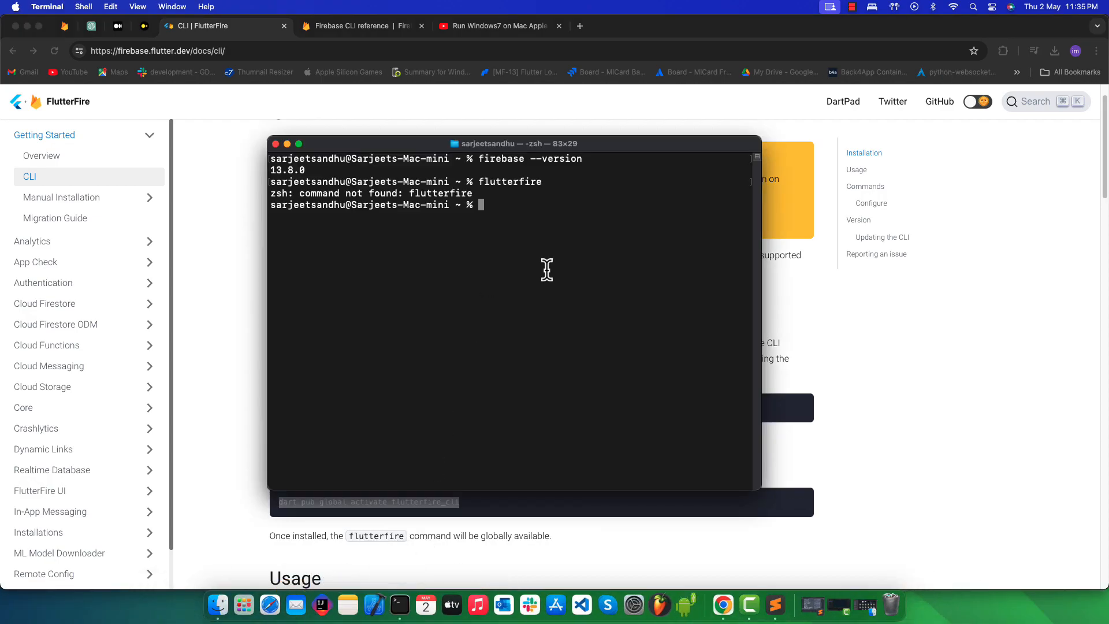
Run dart pub global activate flutterfire_cli to install flutterfire_cli 1.0.0, then clear the screen.
double_click(508, 181)
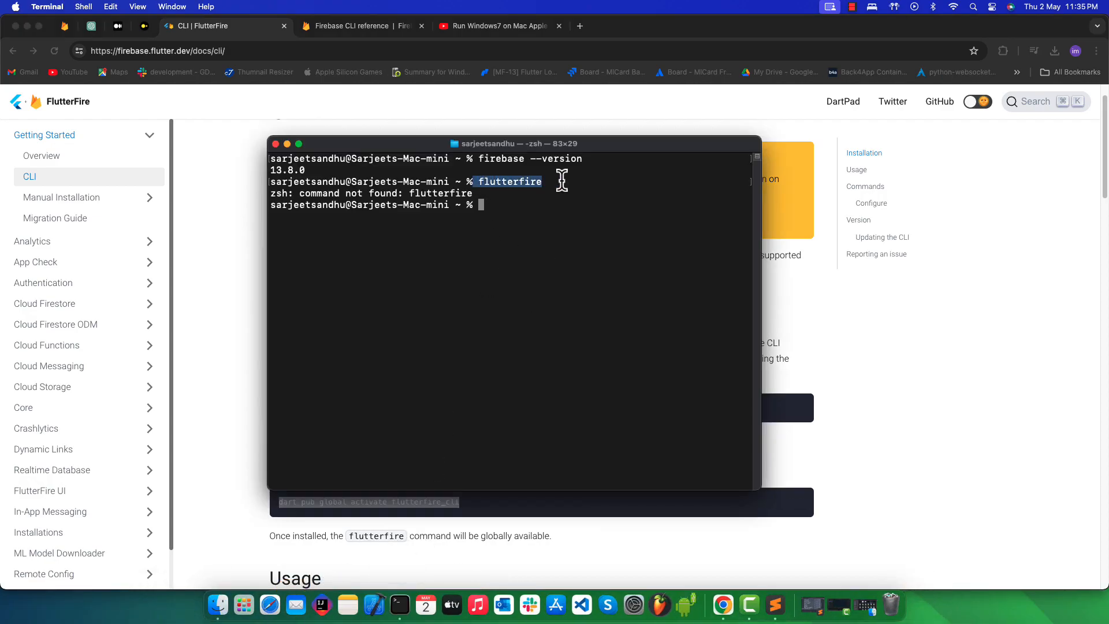
text(dart pub global activate flutterfire_cli)
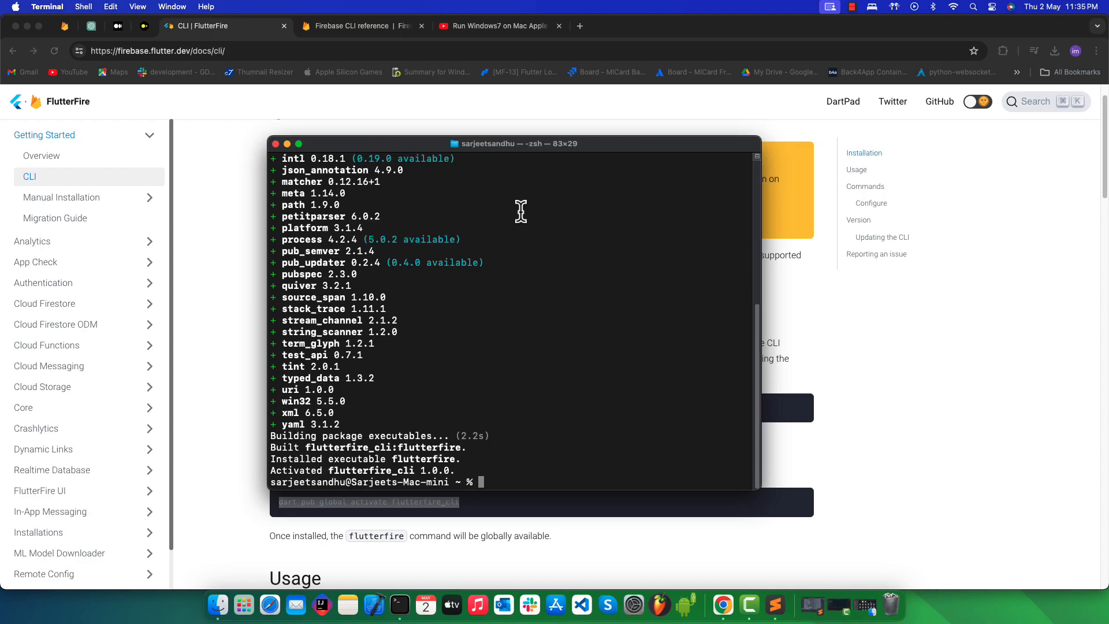
mouse_move(550, 238)
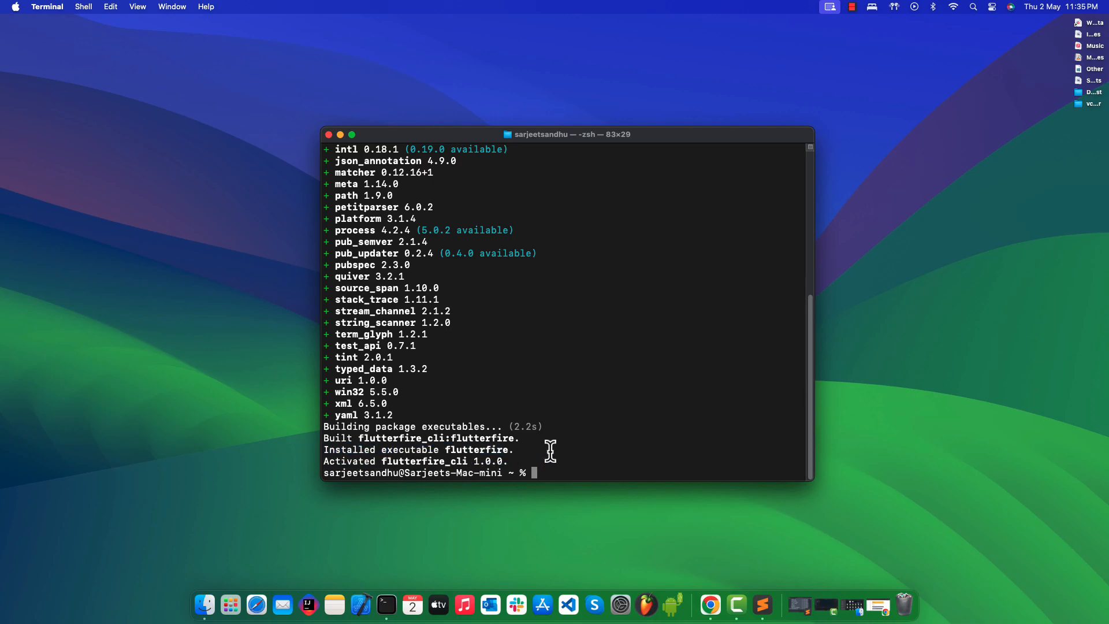
text(cle)
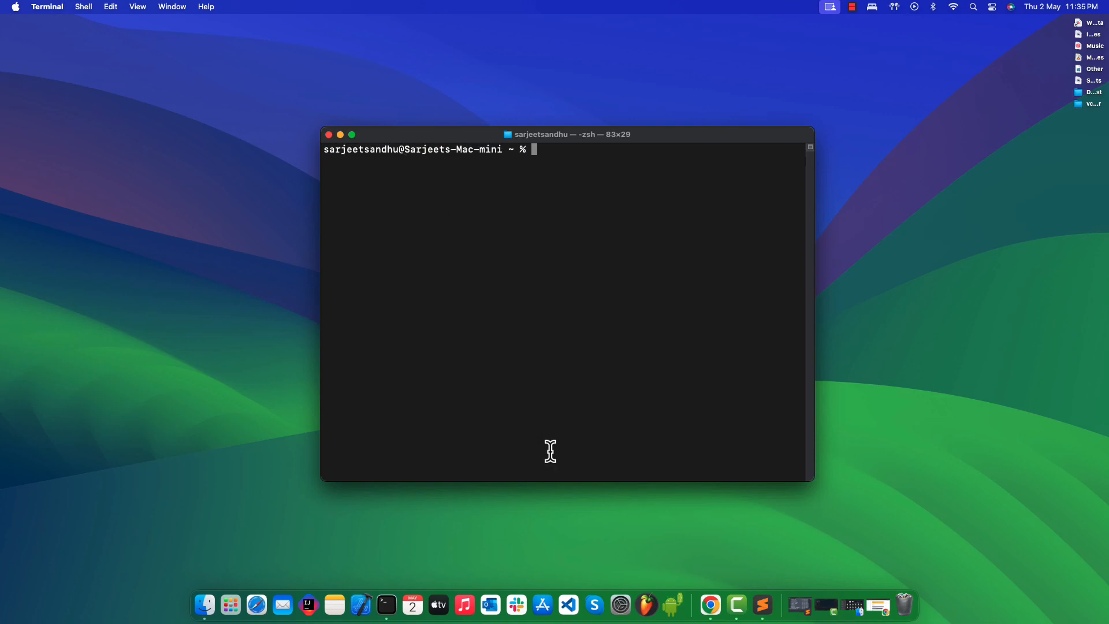
Start entering flutterfire --version at the fresh prompt.
text(flutterf)
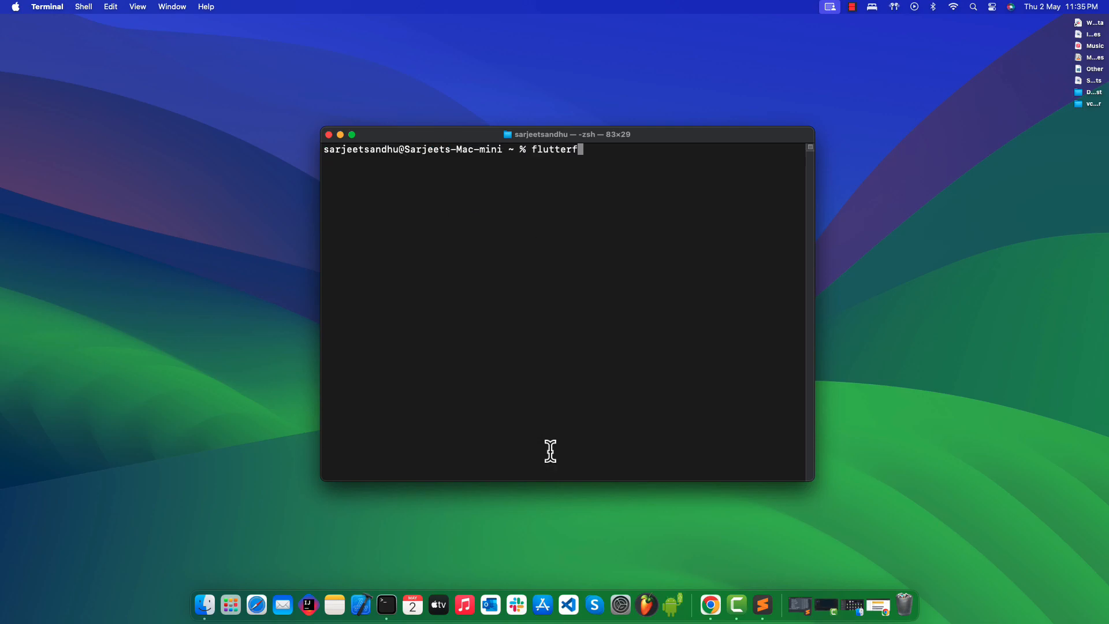
text(ire --ver)
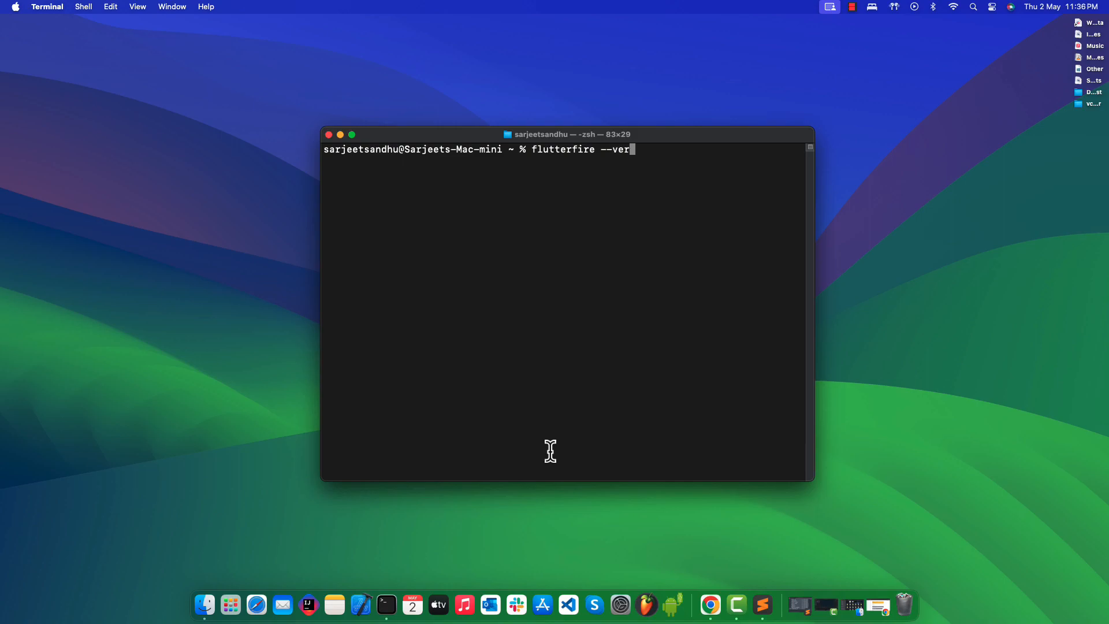